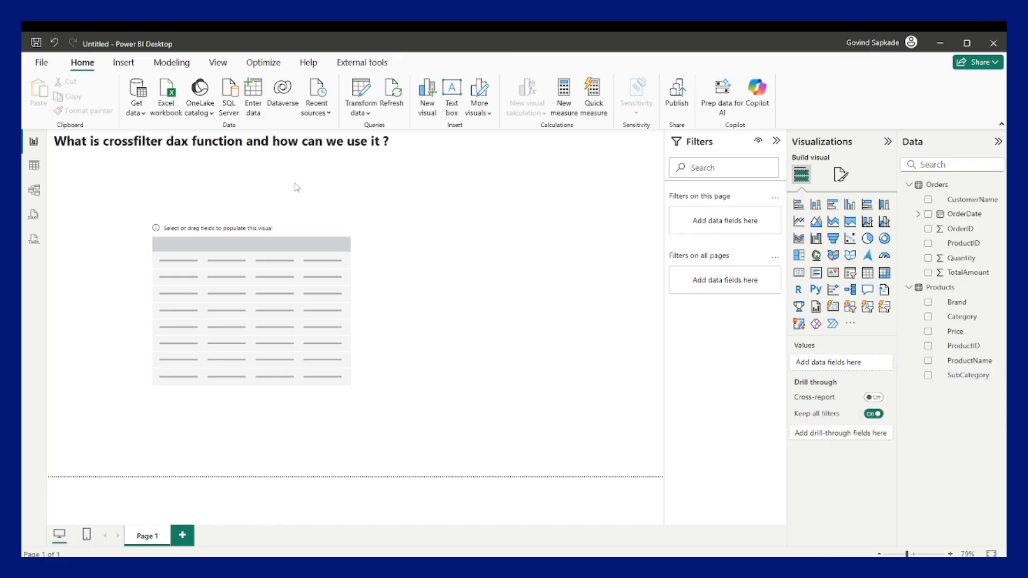
mouse_move(86, 170)
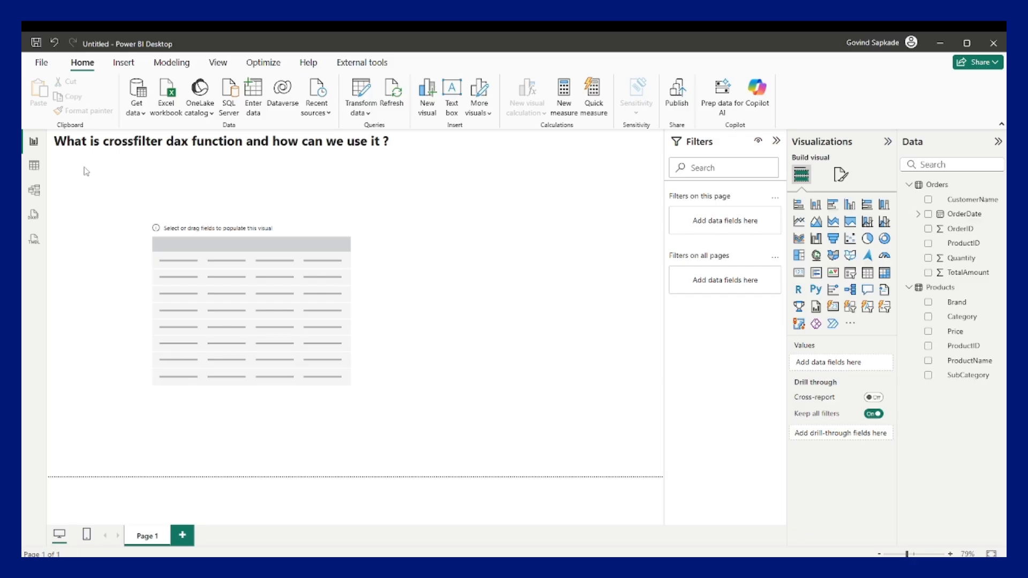
mouse_move(249, 159)
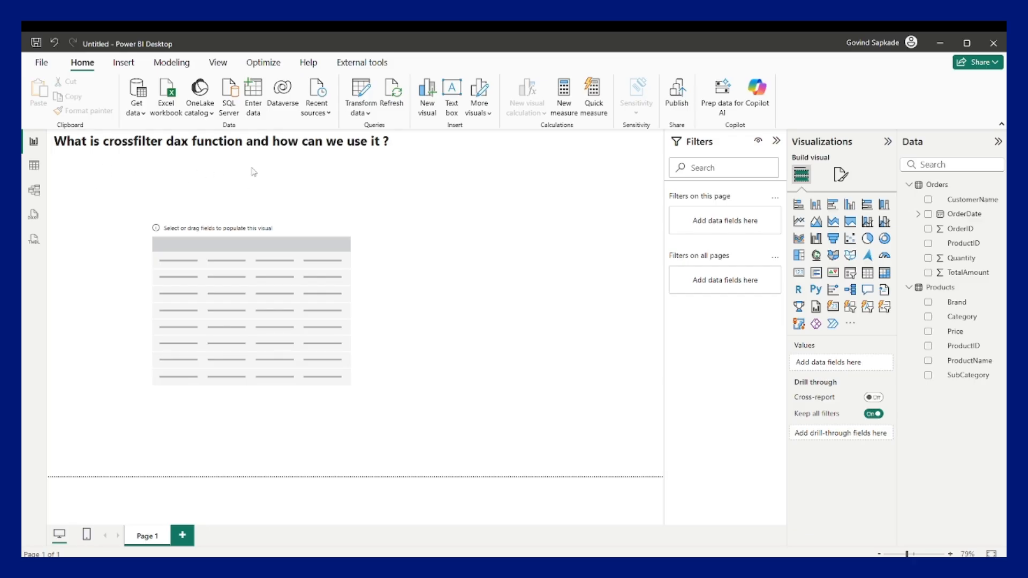
mouse_move(240, 170)
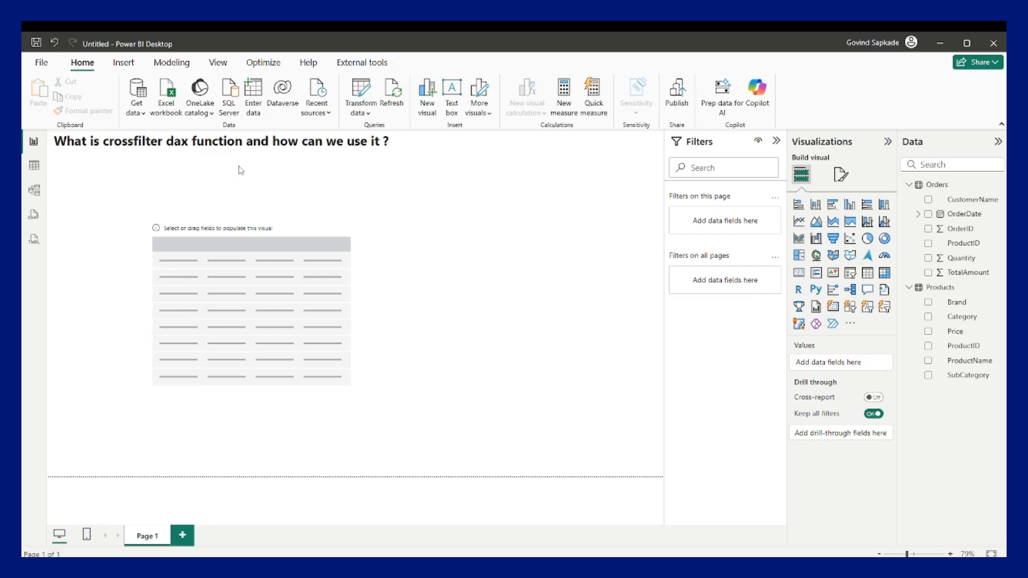
mouse_move(263, 178)
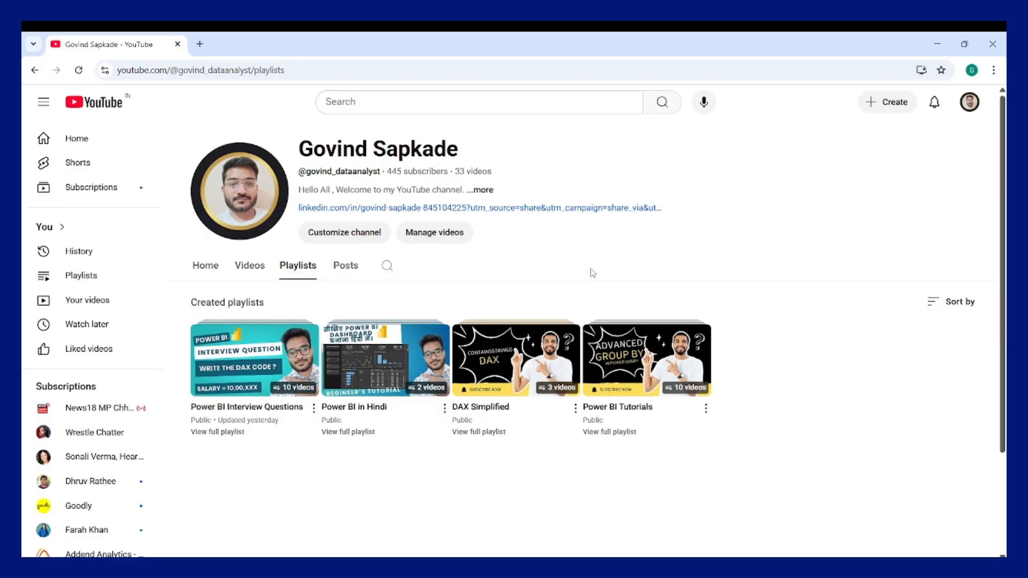
Step: Browse the YouTube channel's Home and Playlists pages, ending back on the Home listing
left_click(205, 265)
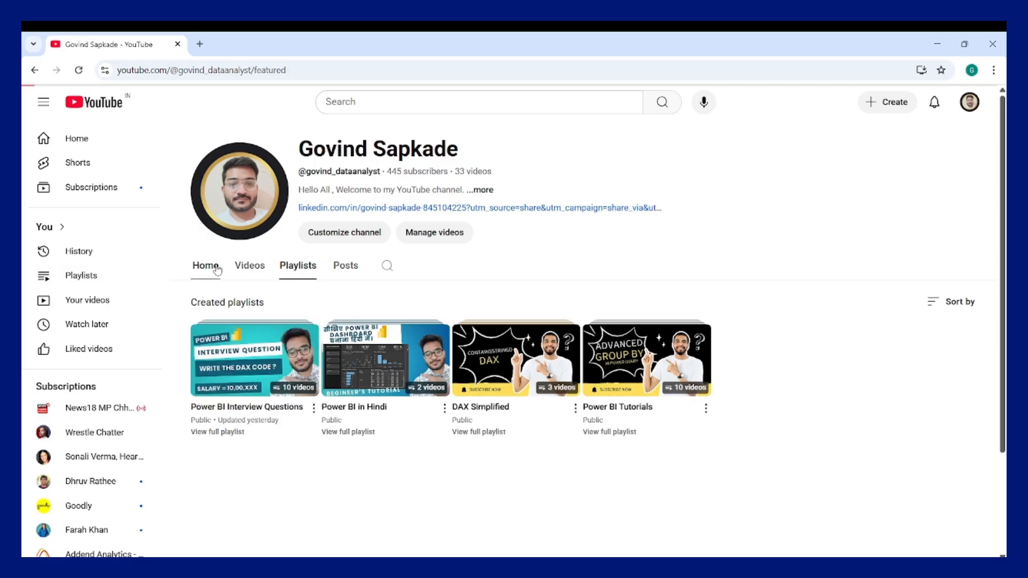
scroll("down", 3)
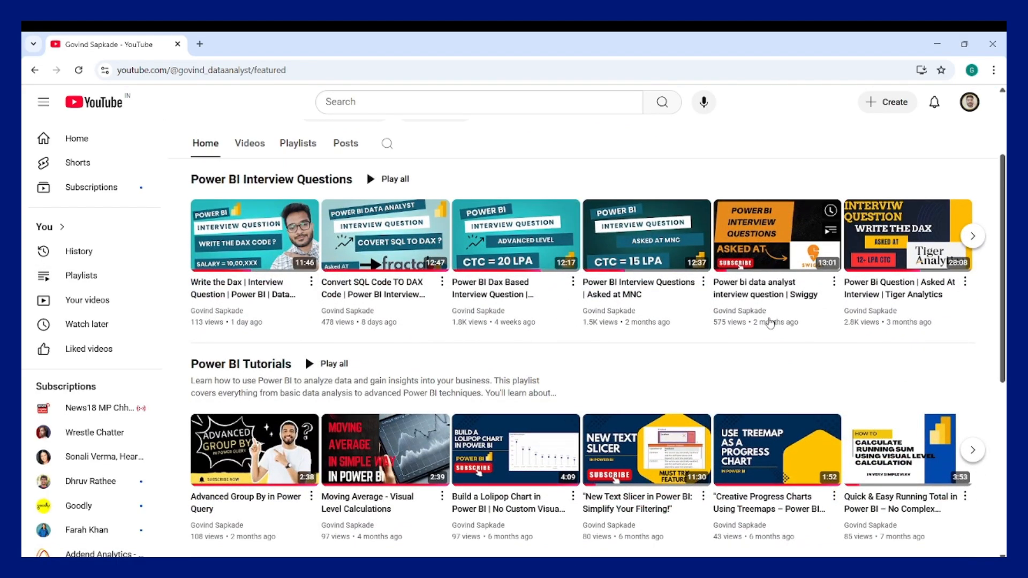
mouse_move(254, 234)
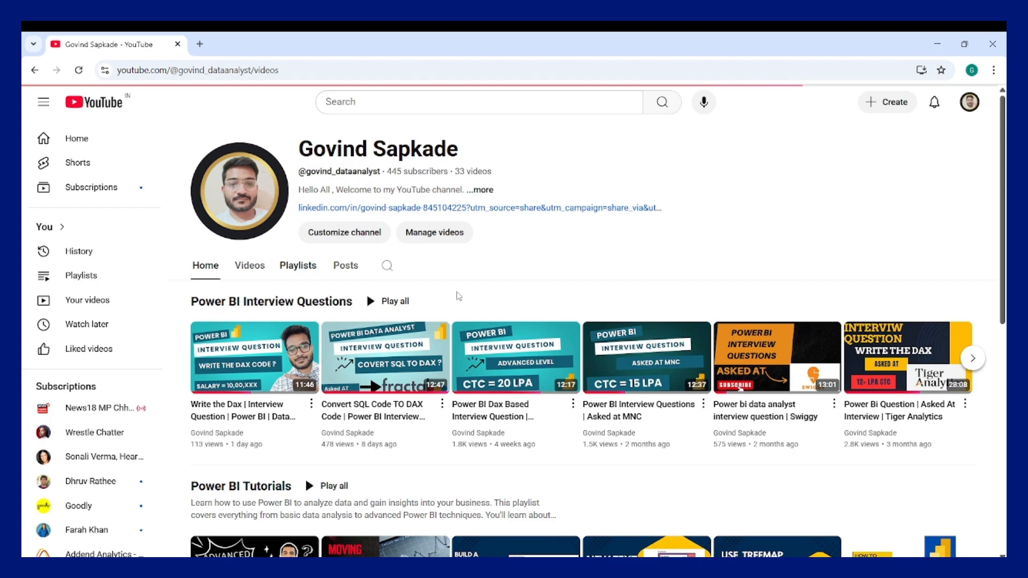
left_click(298, 266)
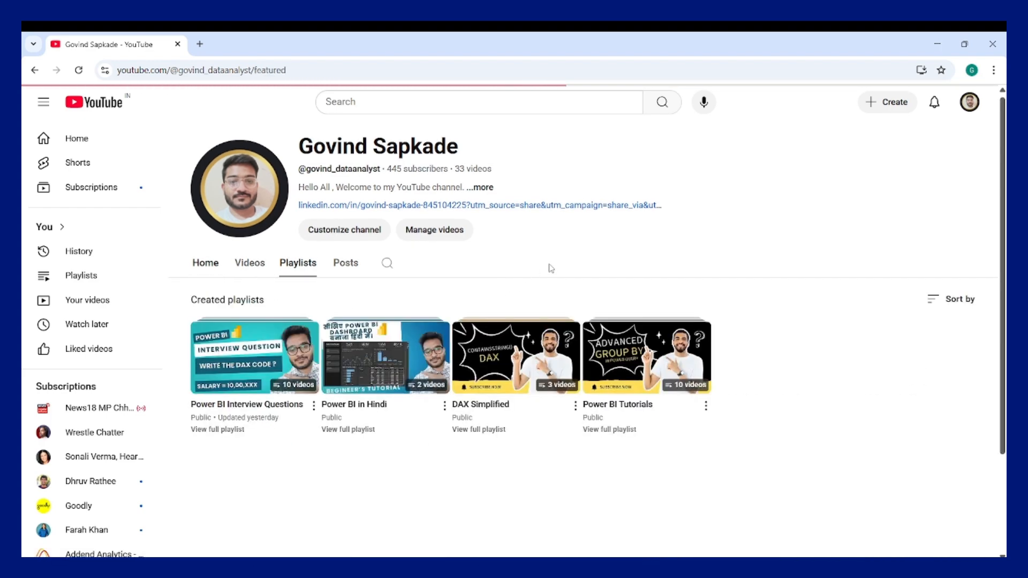
left_click(205, 265)
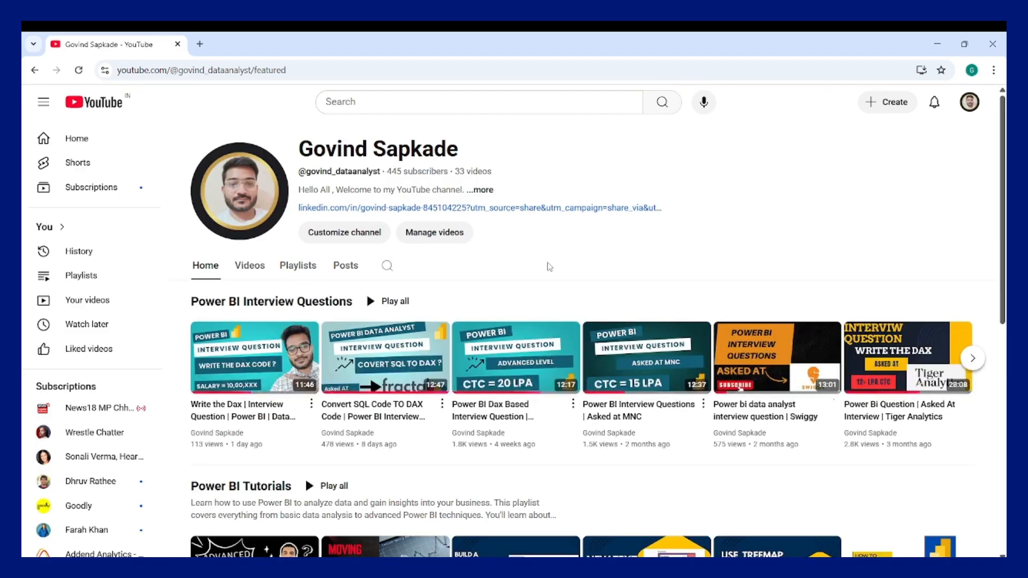
mouse_move(761, 162)
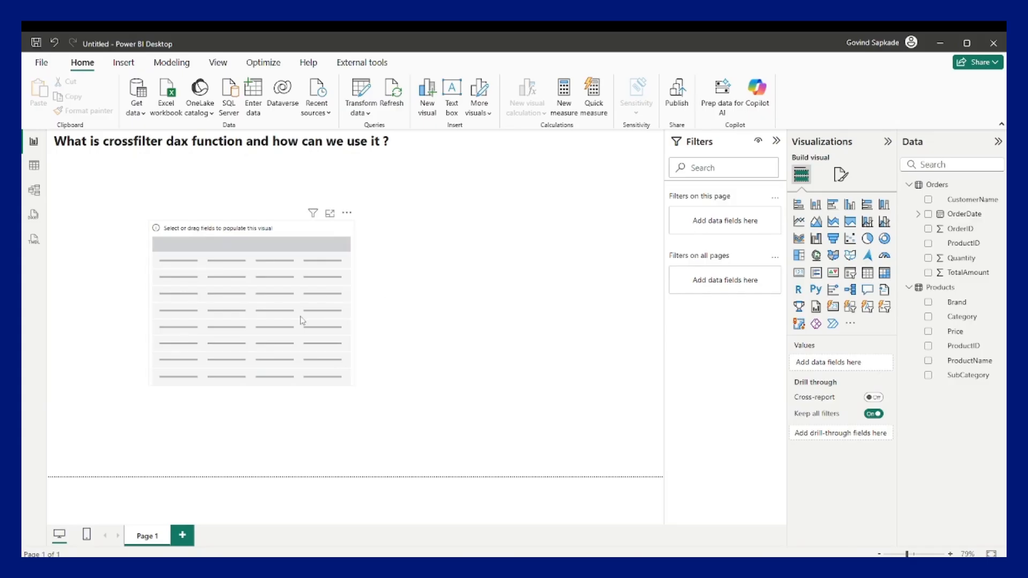
Step: In Model view, select the Orders–Products ProductID relationship to check it is many-to-one with Single cross-filter
left_click(251, 301)
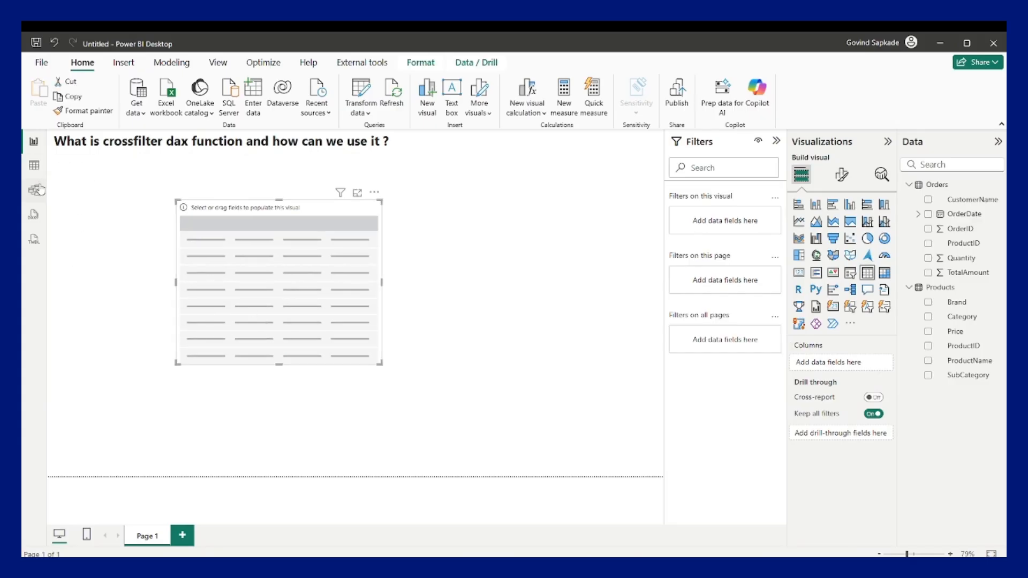
left_click(34, 190)
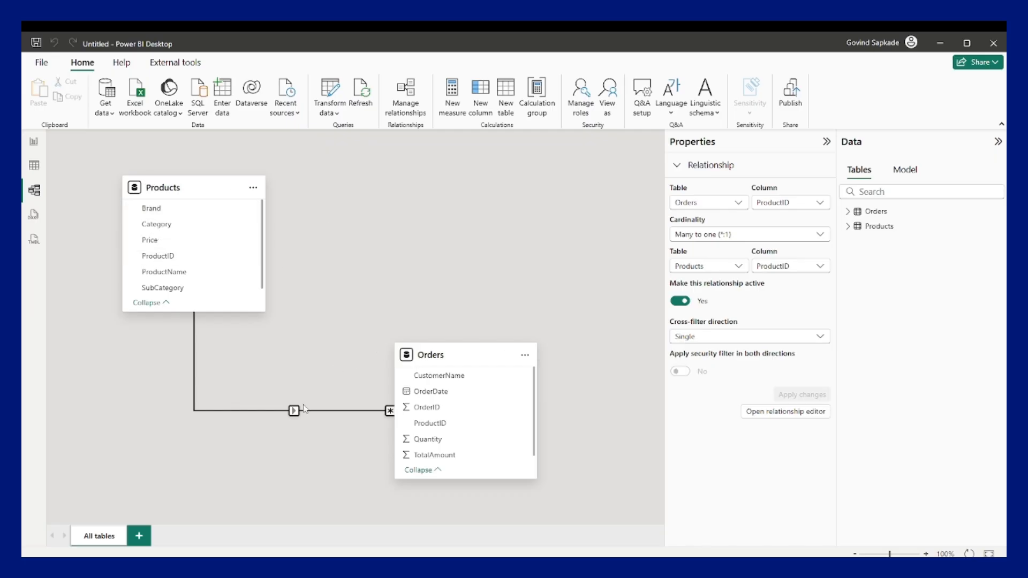
left_click(293, 411)
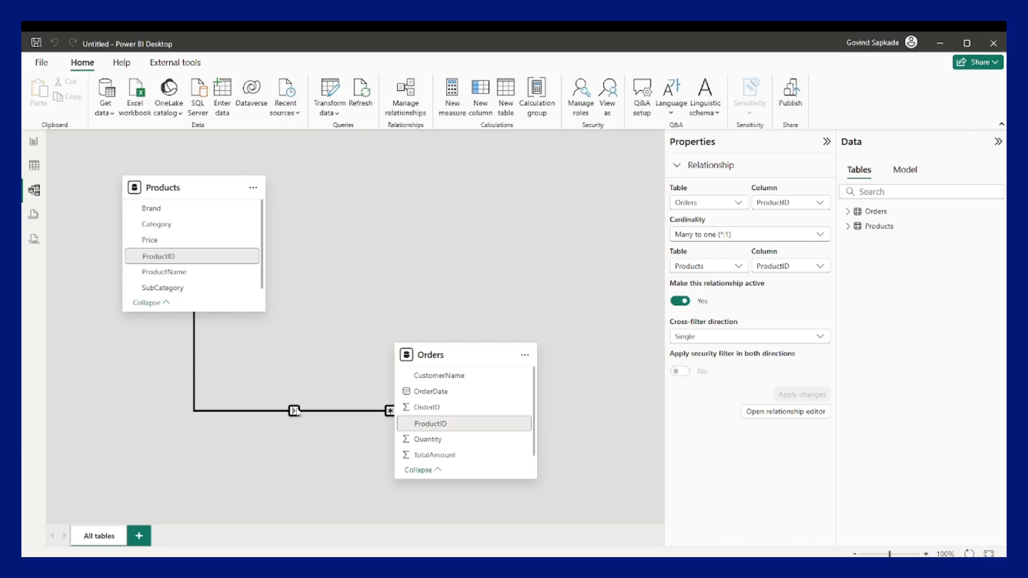
left_click(180, 187)
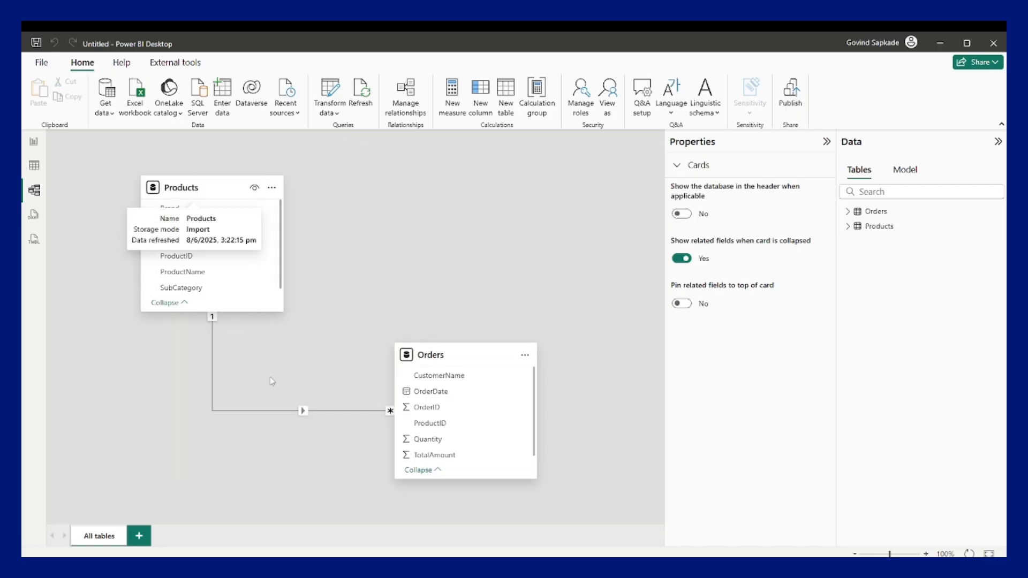
left_click(303, 412)
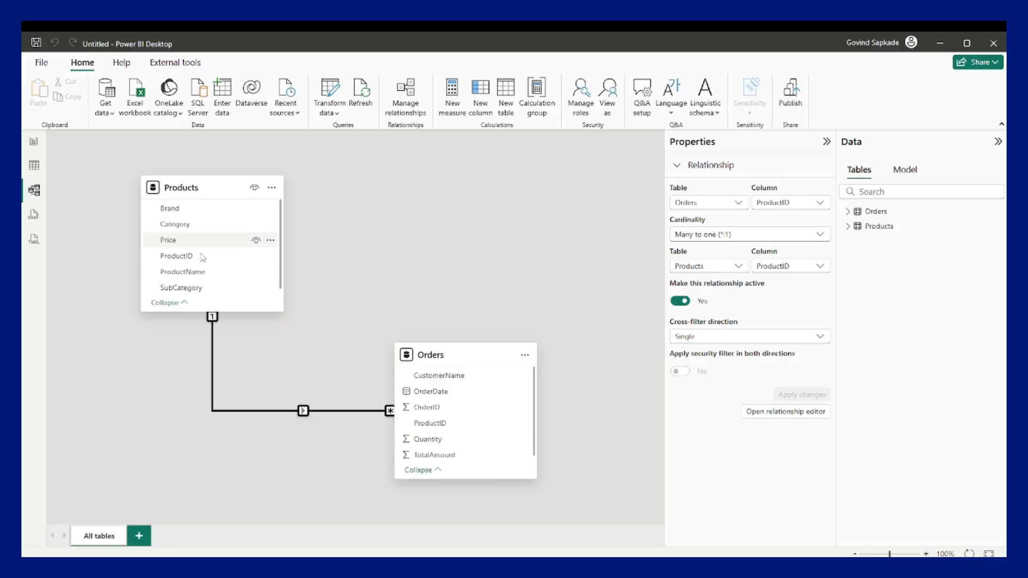
mouse_move(454, 391)
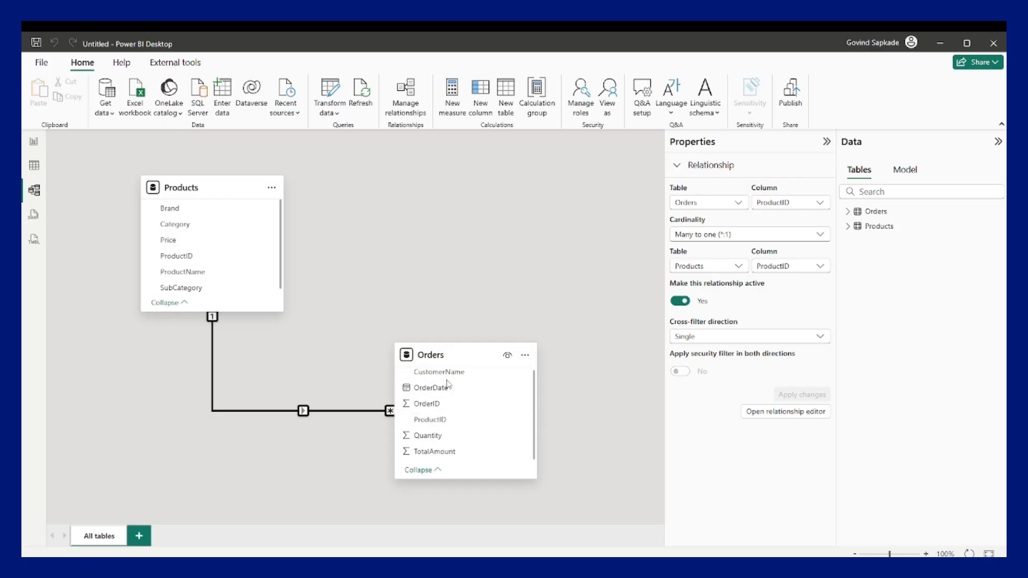
mouse_move(515, 344)
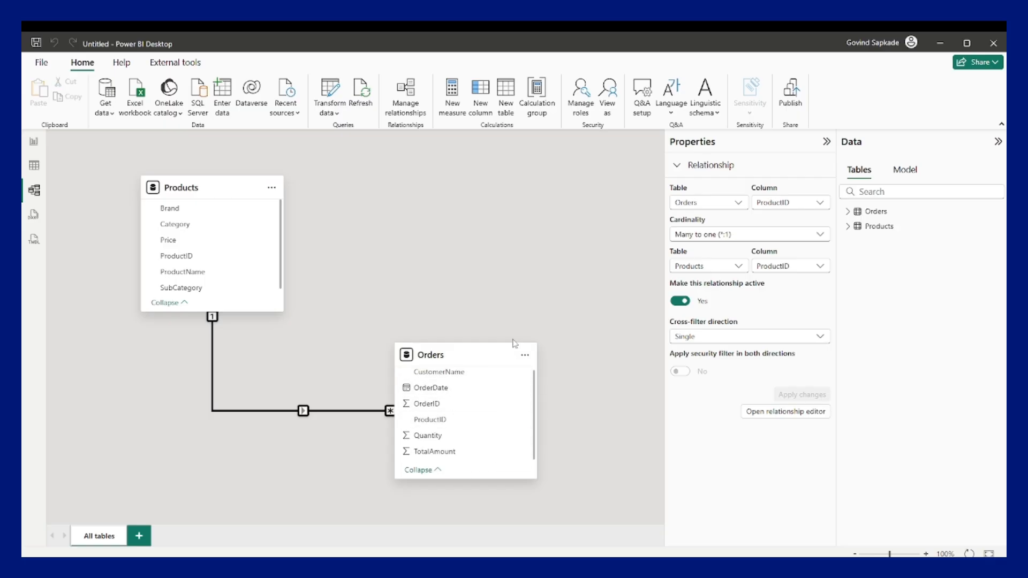
mouse_move(495, 496)
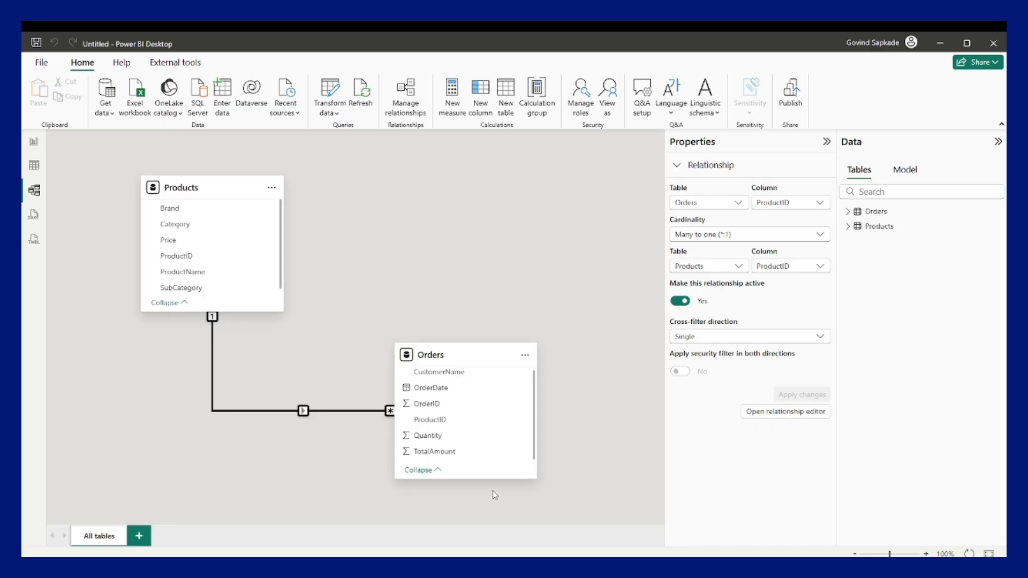
mouse_move(461, 469)
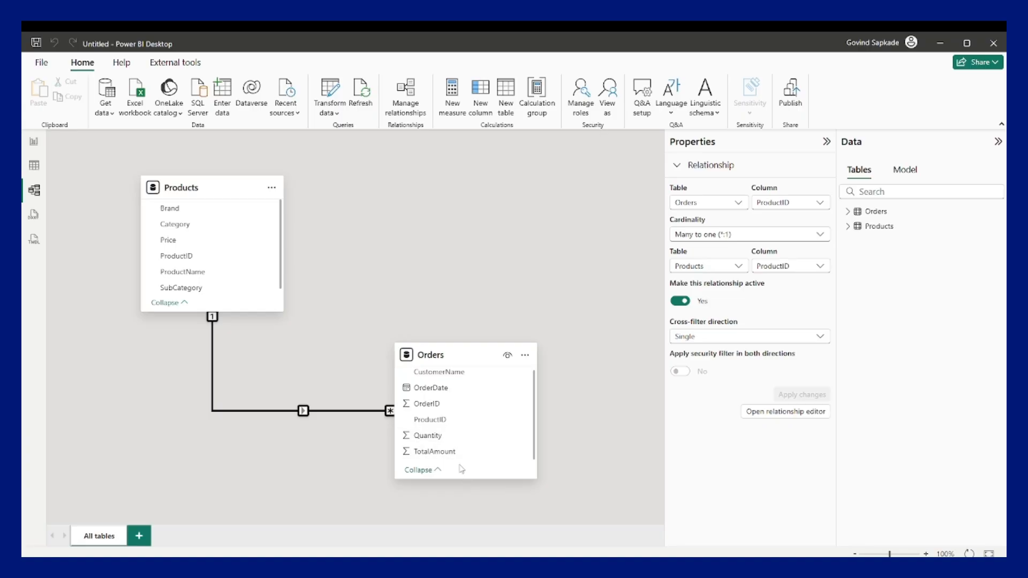
mouse_move(436, 403)
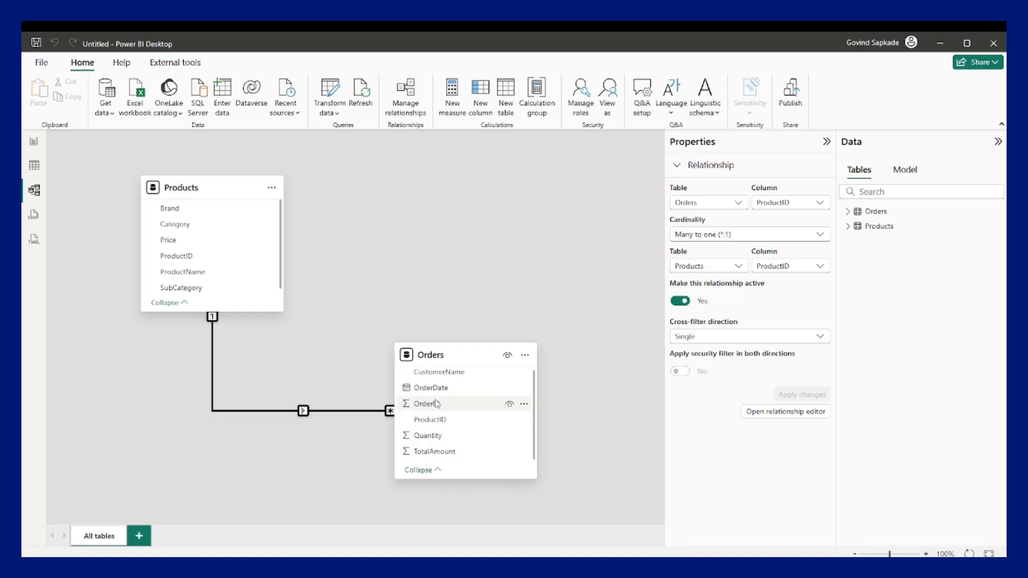
mouse_move(169, 208)
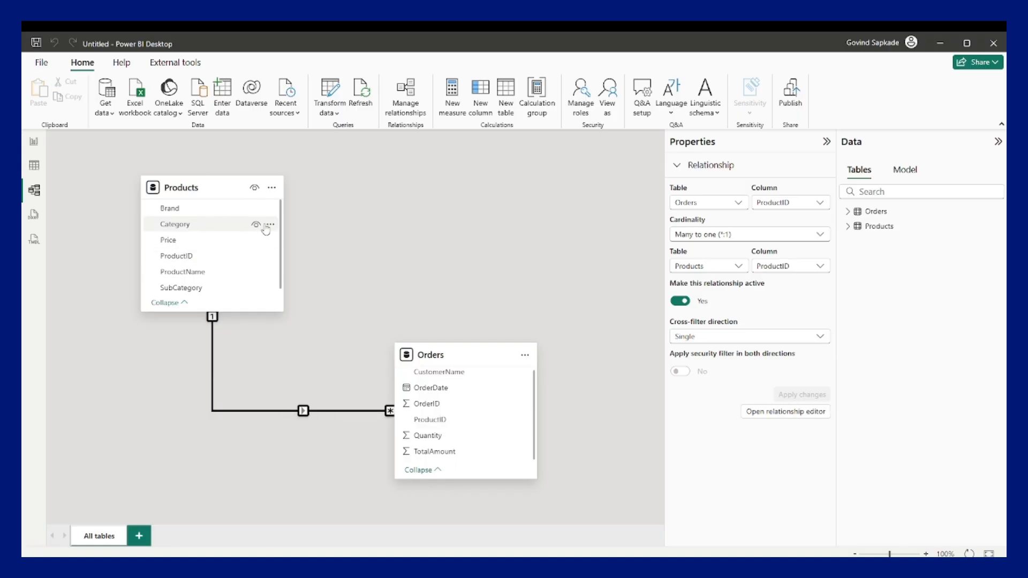
mouse_move(302, 289)
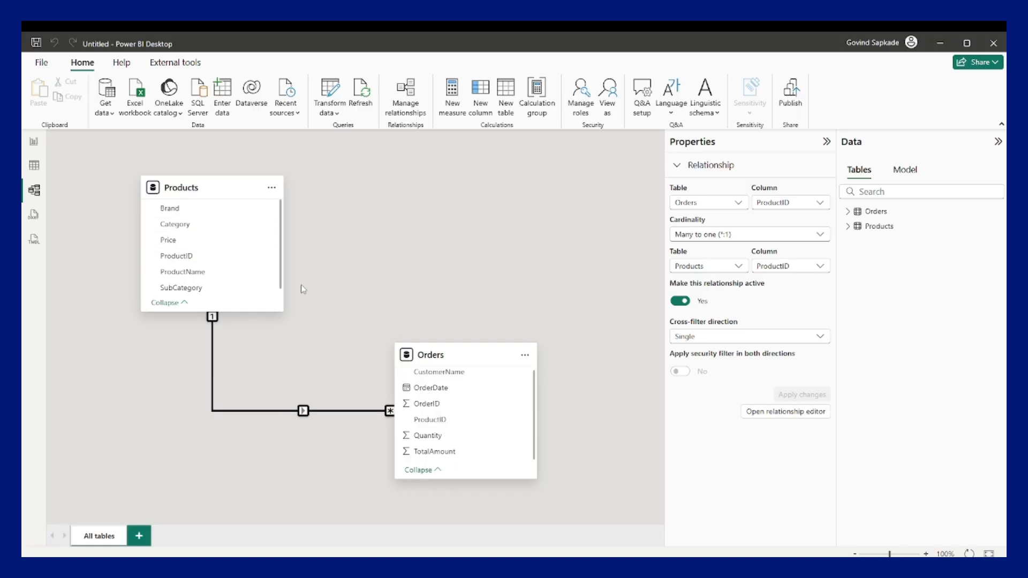
mouse_move(182, 271)
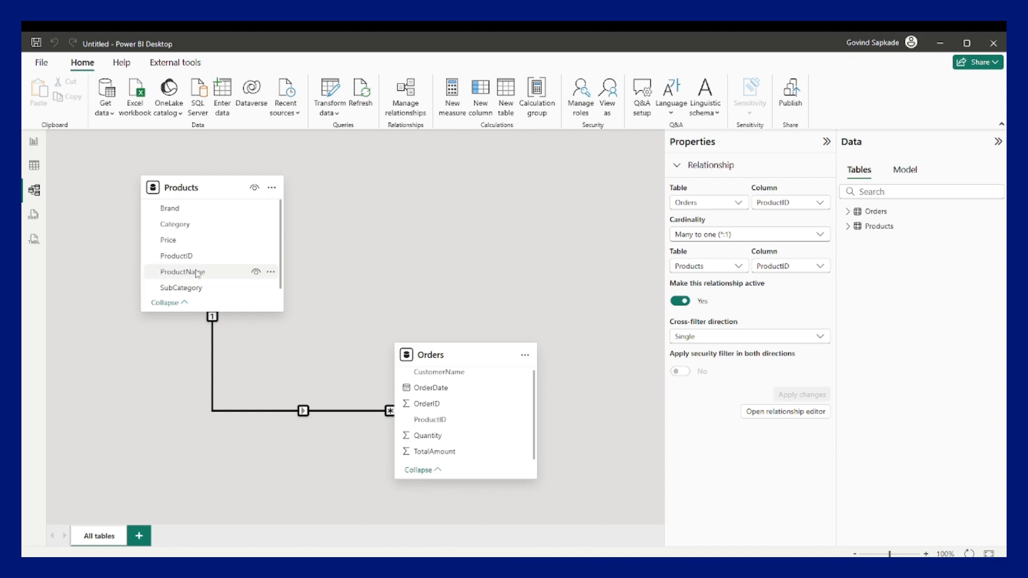
mouse_move(255, 408)
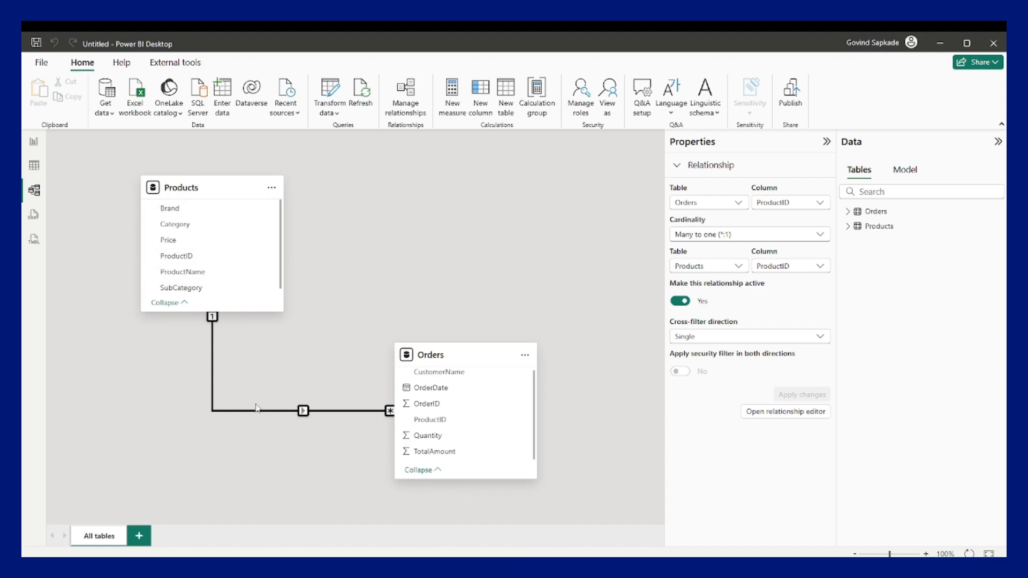
mouse_move(193, 225)
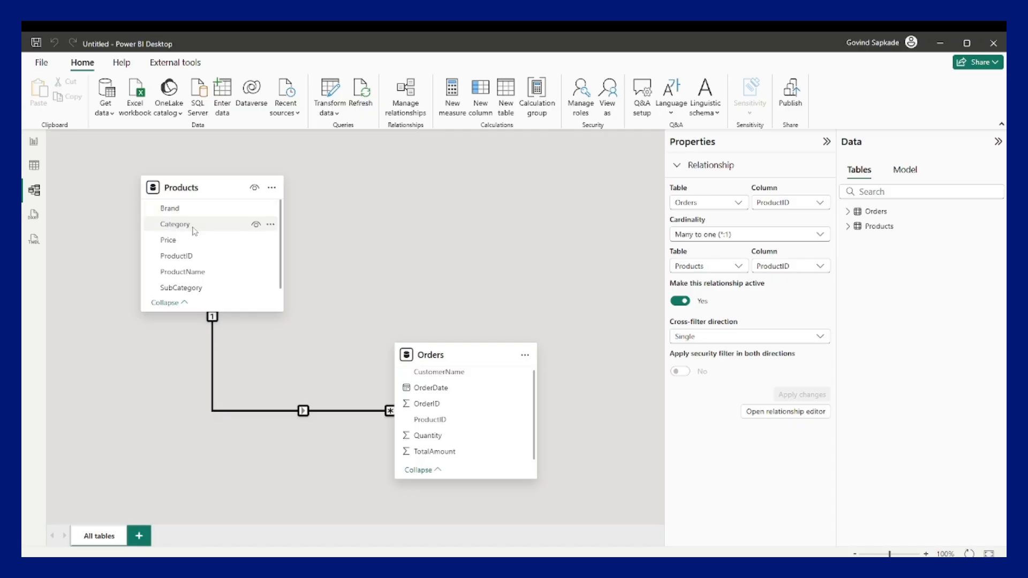
mouse_move(190, 268)
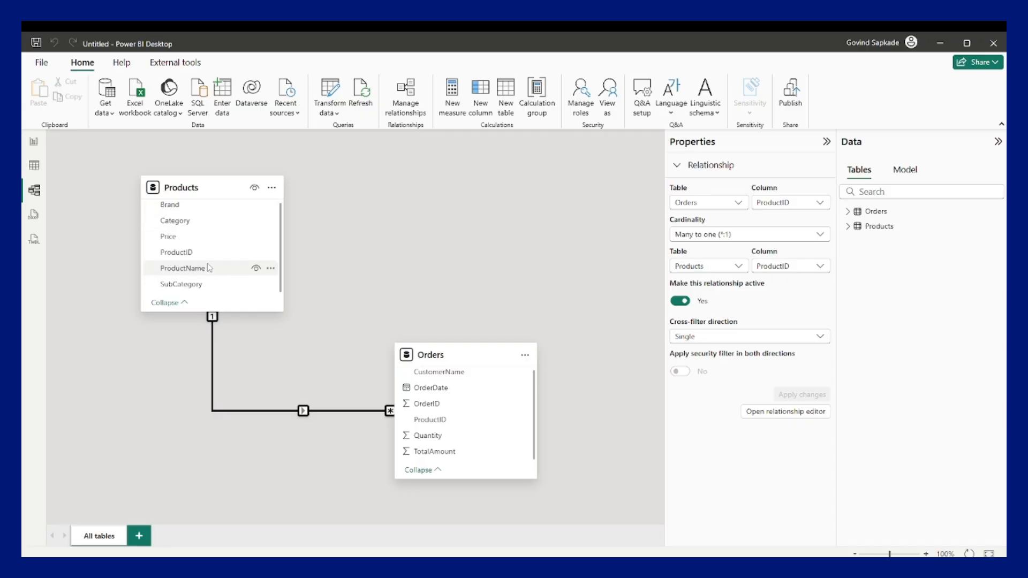
mouse_move(291, 366)
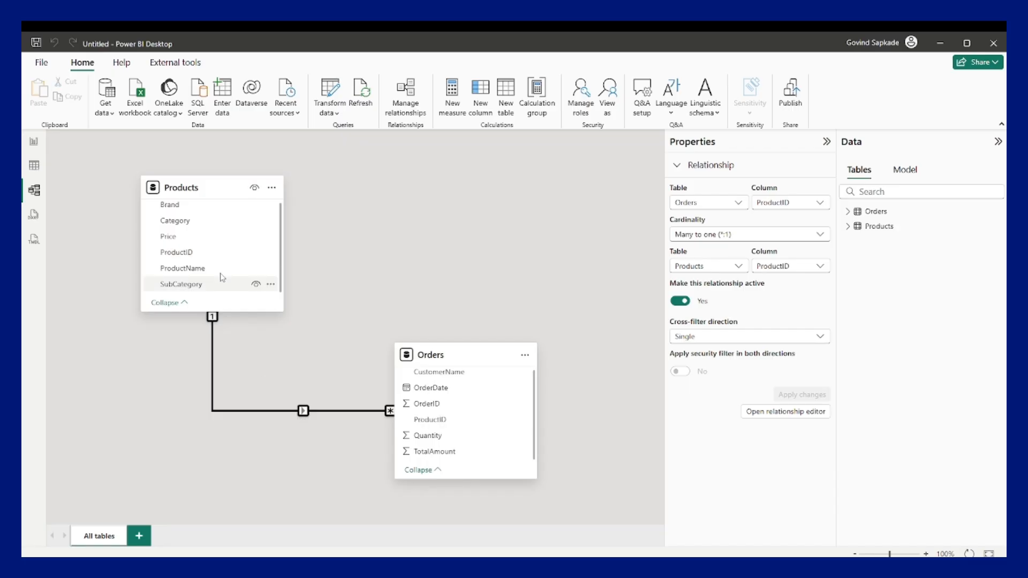
mouse_move(144, 237)
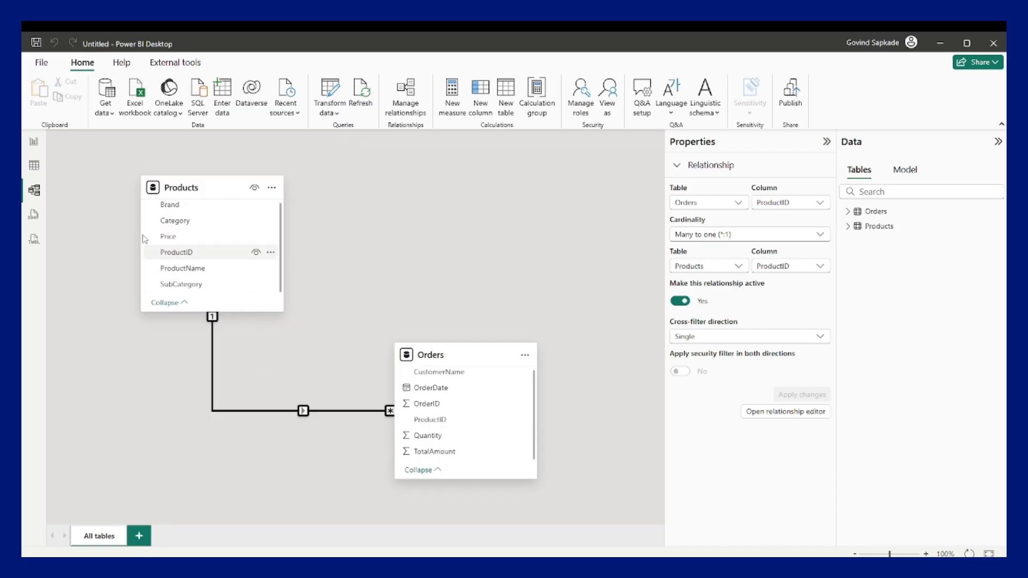
Step: In Report view, add Products Category and Orders TotalAmount to the table, giving Sum of TotalAmount per category
left_click(33, 140)
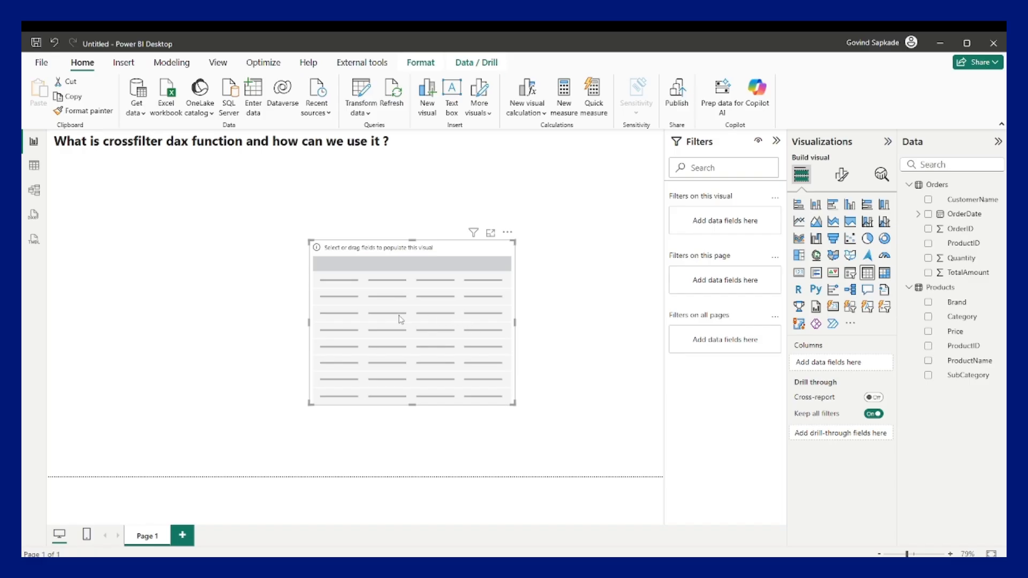
mouse_move(962, 317)
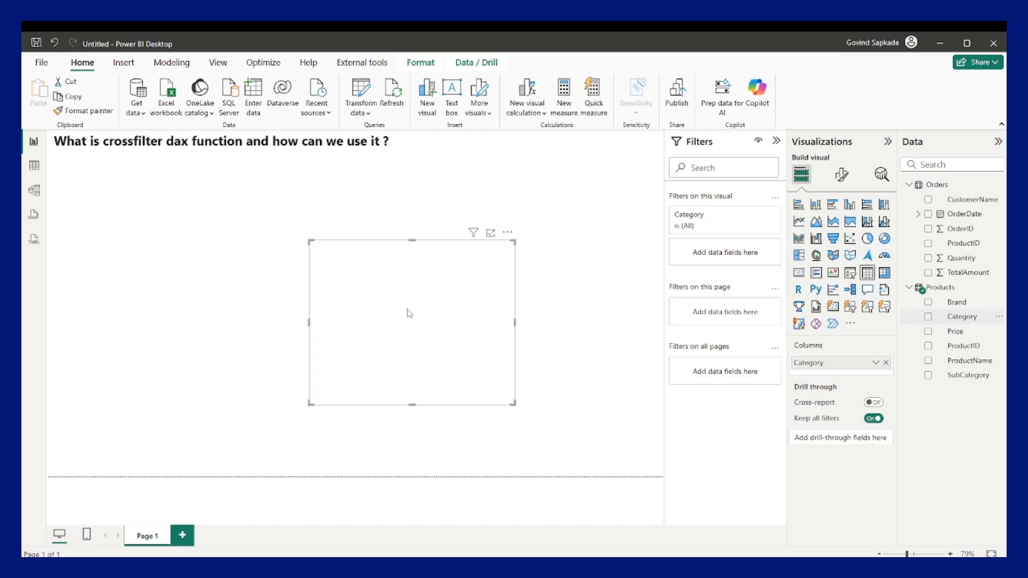
left_click(929, 316)
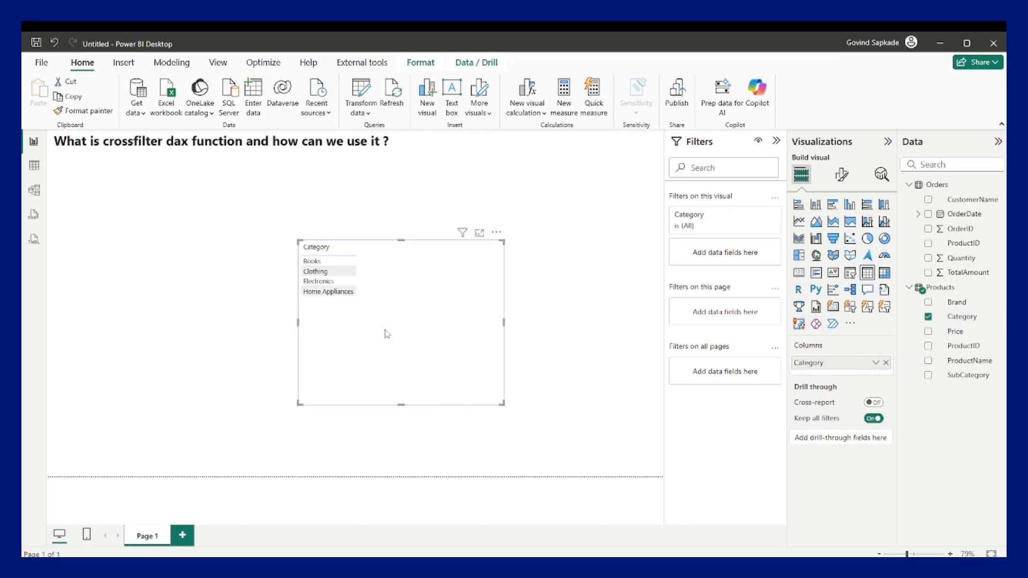
mouse_move(359, 348)
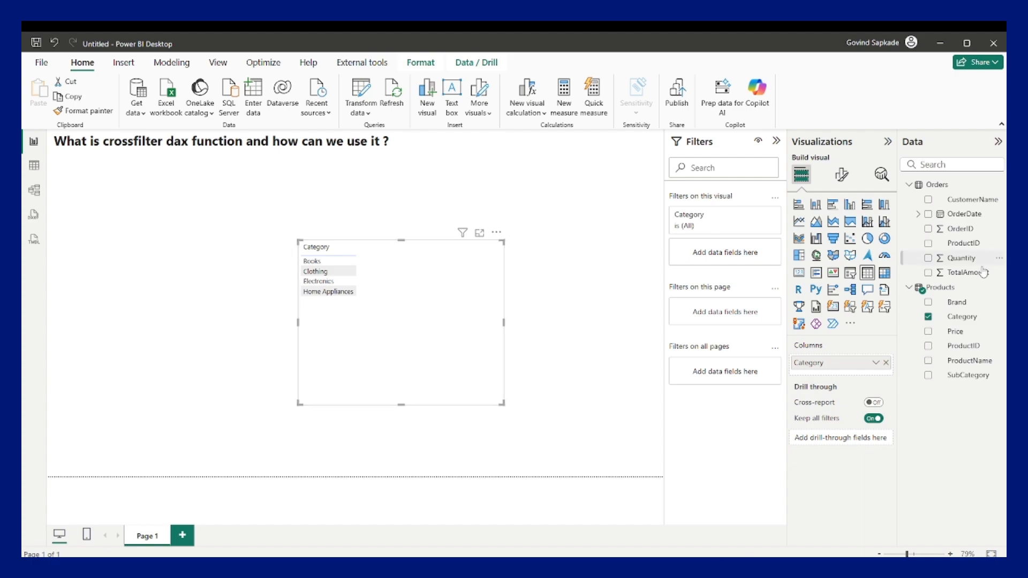
left_click(928, 273)
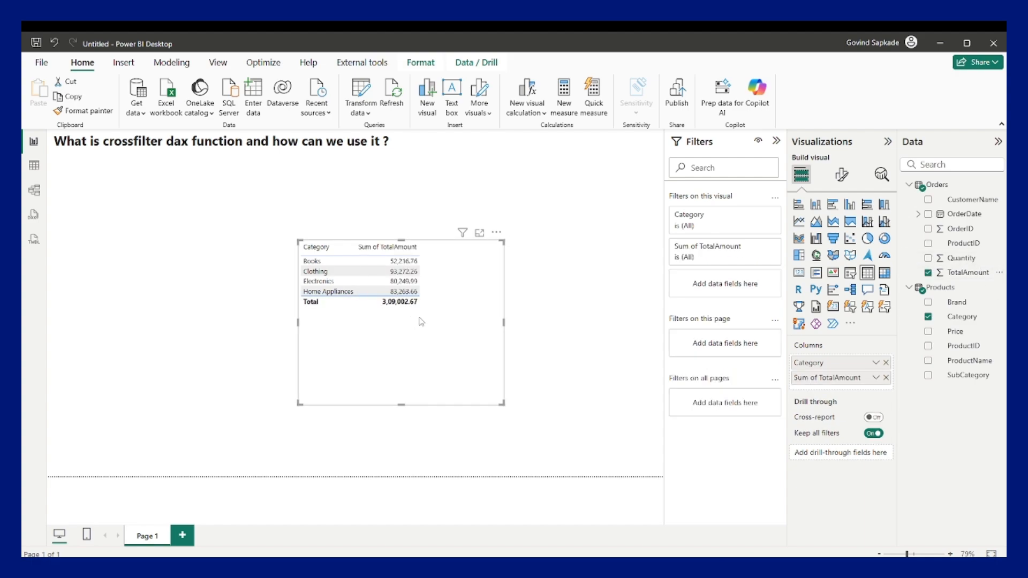
left_click(318, 280)
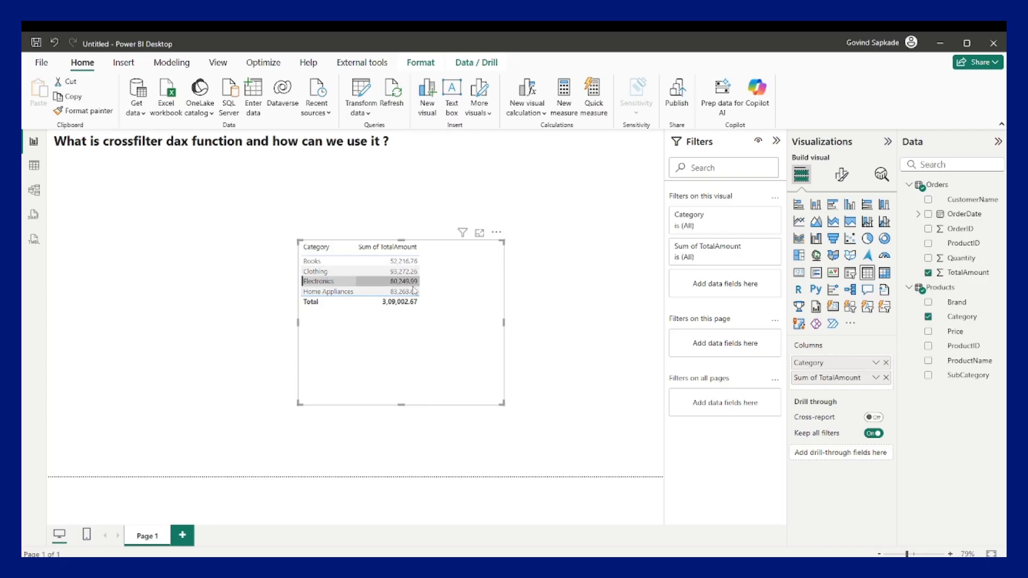
left_click(318, 261)
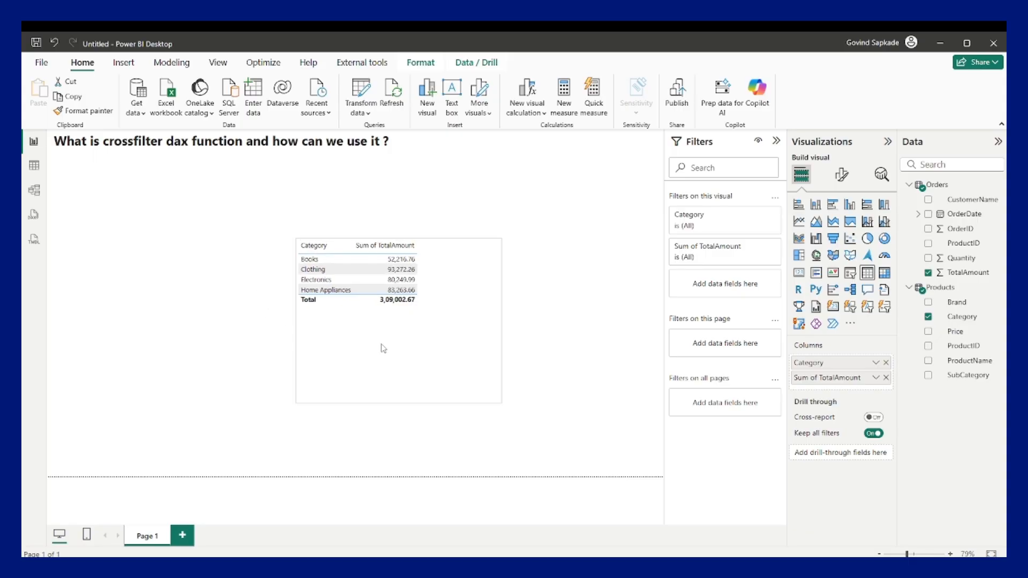
Step: Check the unlinked model and report, then save a new Products-to-Orders ProductID relationship with Single direction
left_click(34, 190)
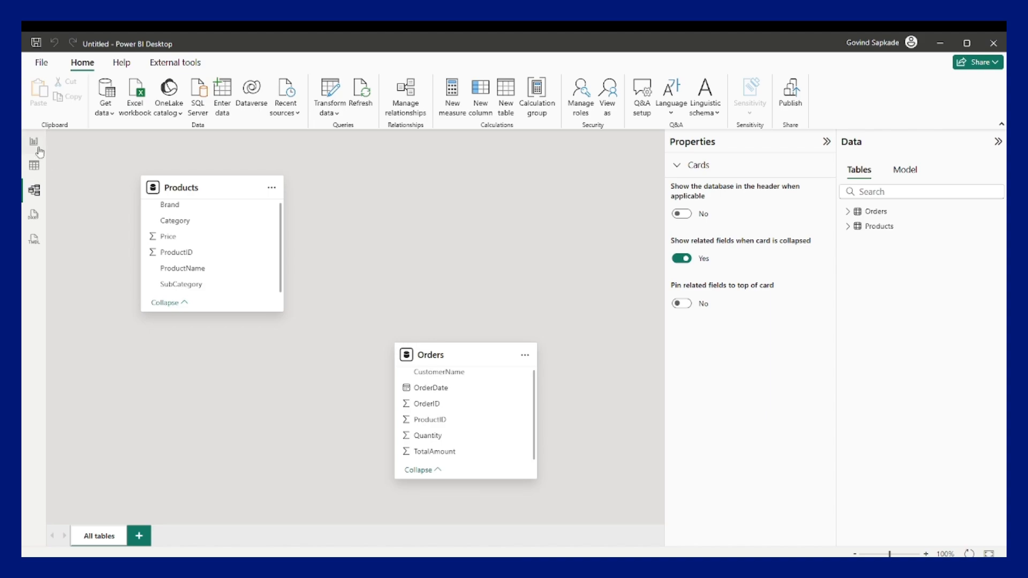
left_click(34, 141)
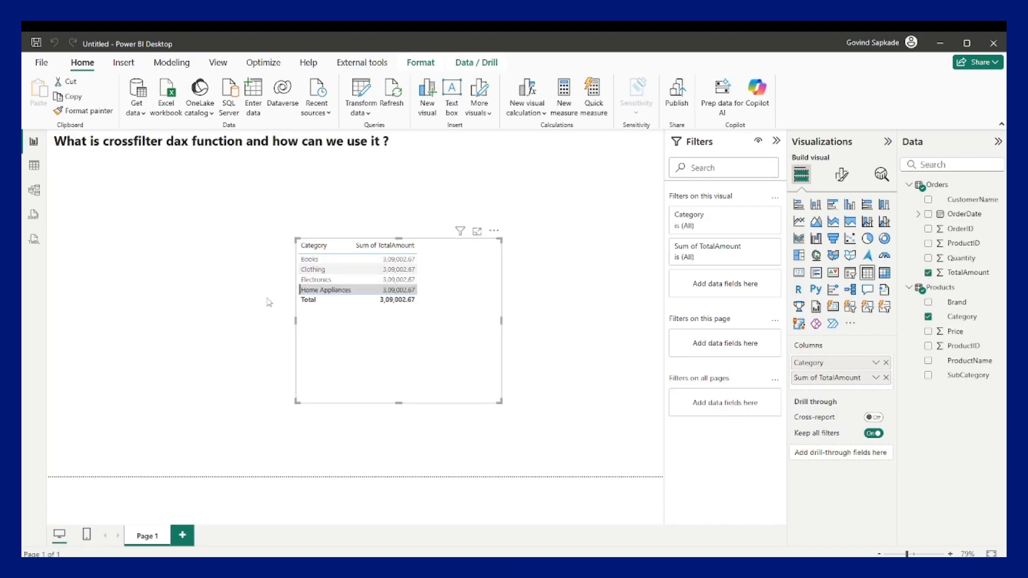
left_click(33, 190)
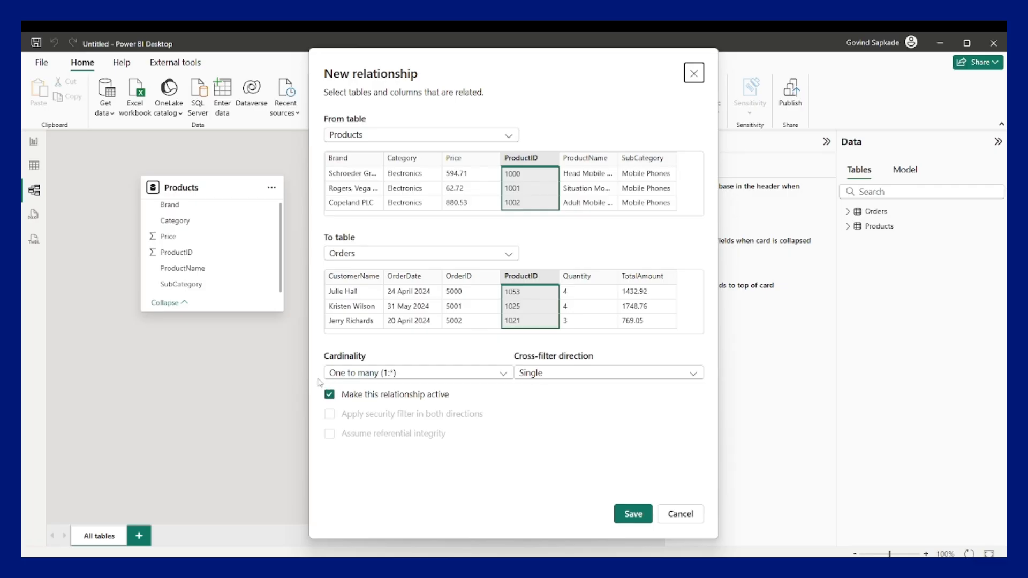
left_click(631, 513)
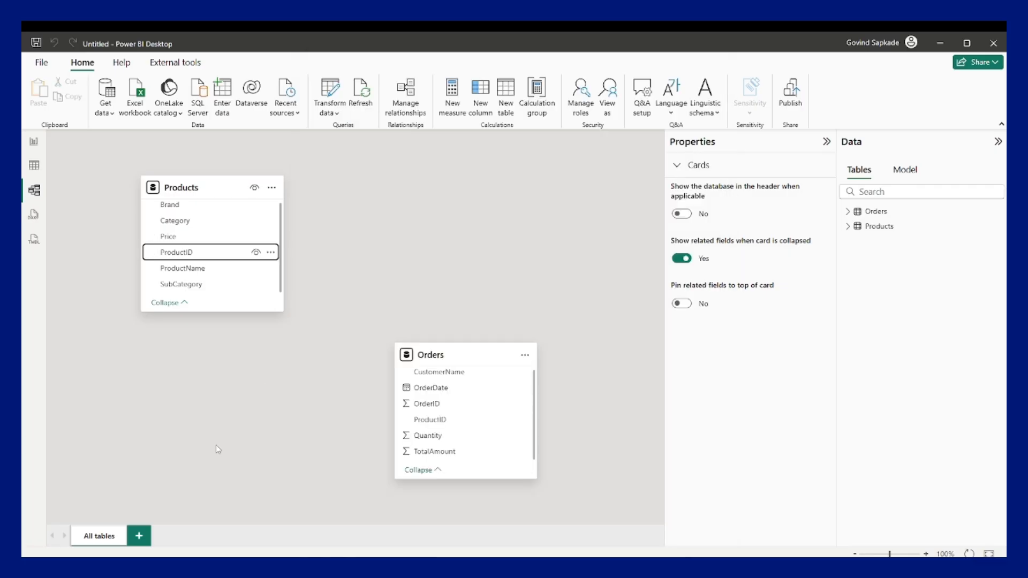
Step: Back on the report, remove Category so the table shows only the 3,09,002.67 Sum of TotalAmount
left_click(33, 141)
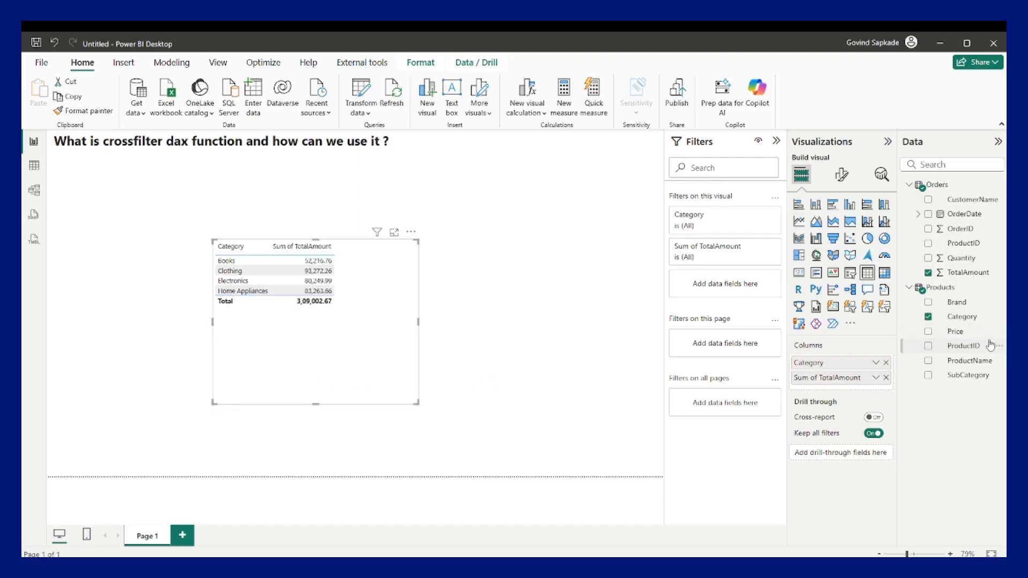
mouse_move(964, 345)
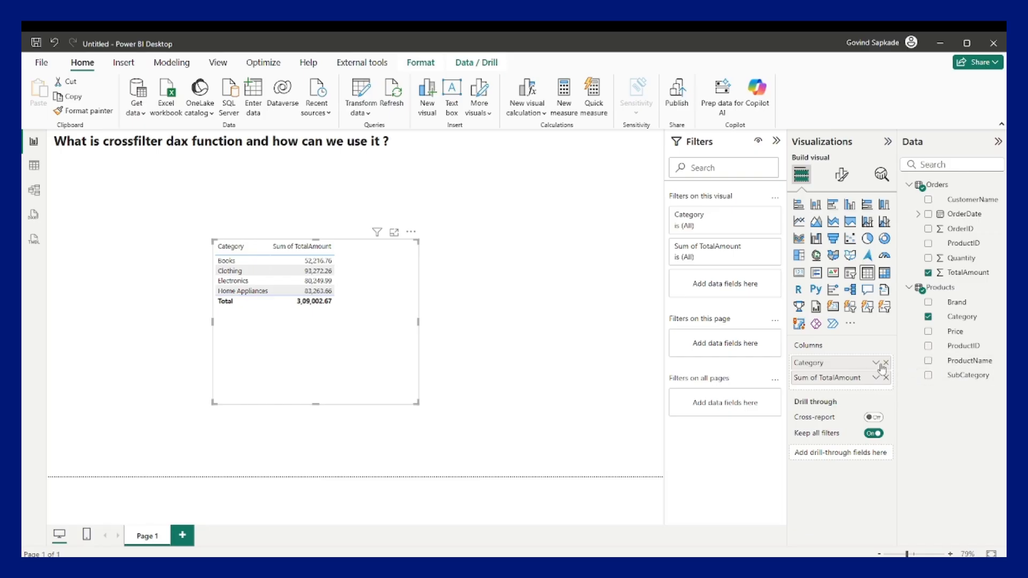
left_click(885, 363)
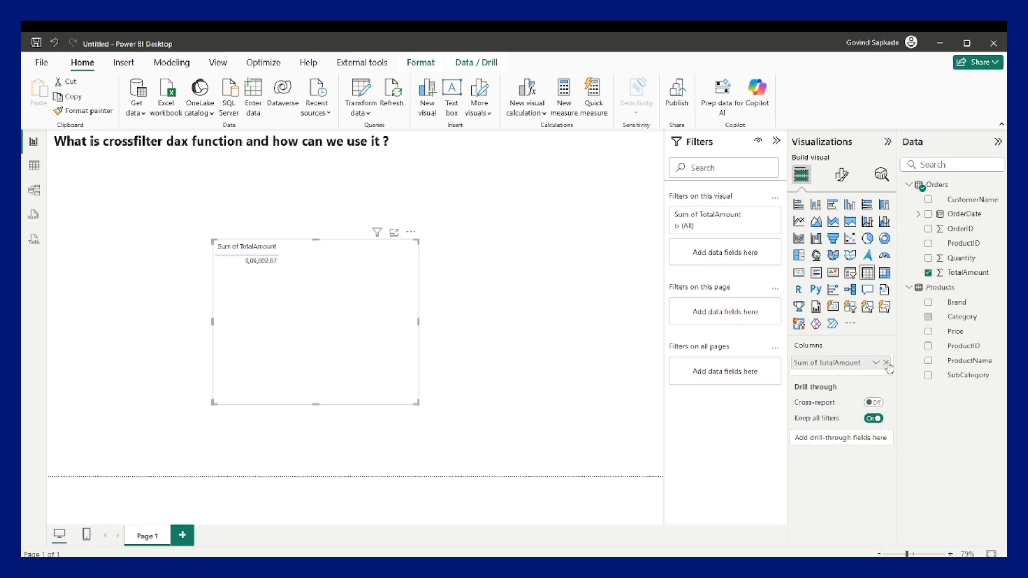
Step: Replace Sum of TotalAmount with Orders OrderDate and add Products Category beside each date
left_click(886, 363)
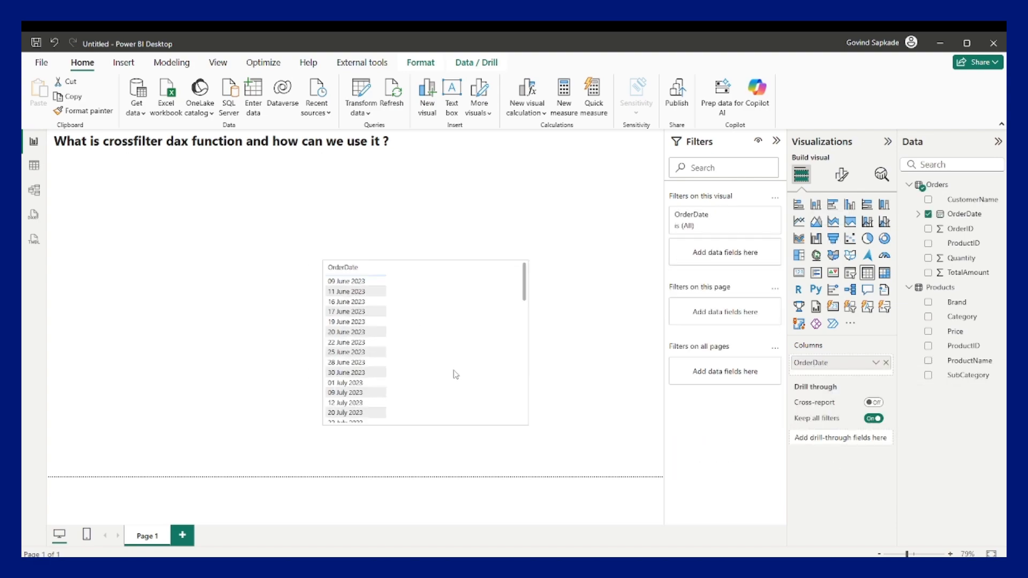
left_click(425, 341)
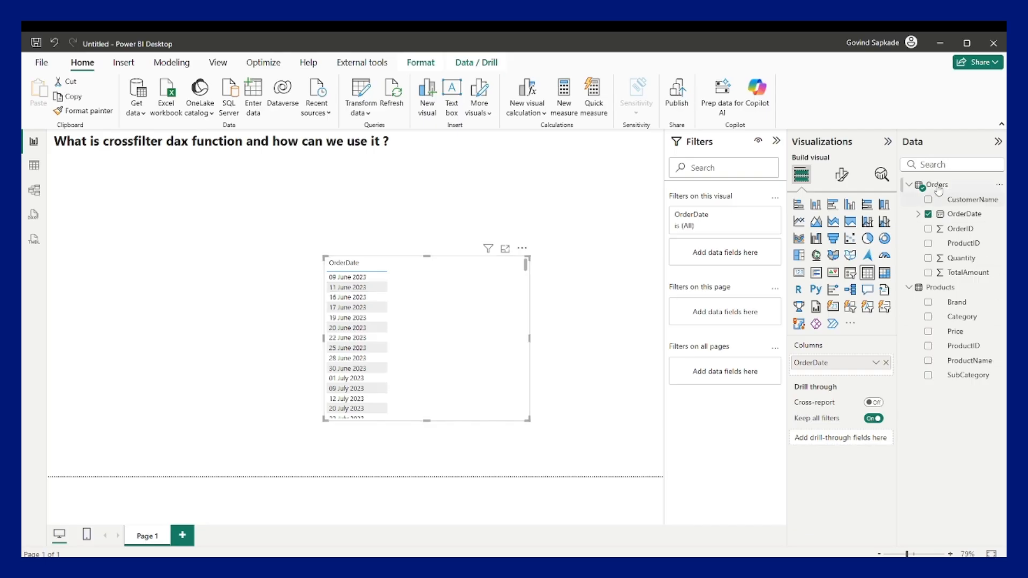
mouse_move(964, 214)
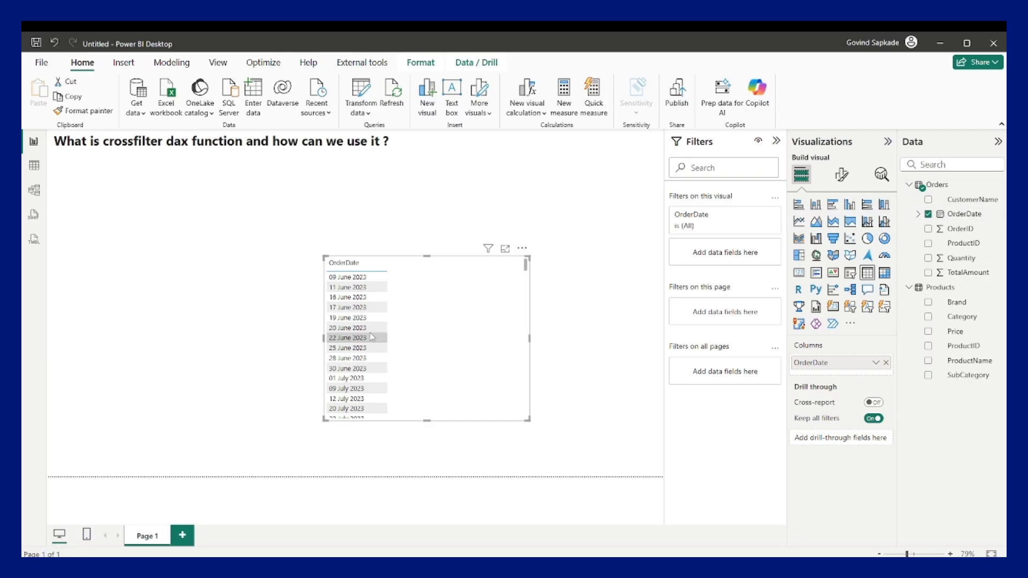
left_click(348, 277)
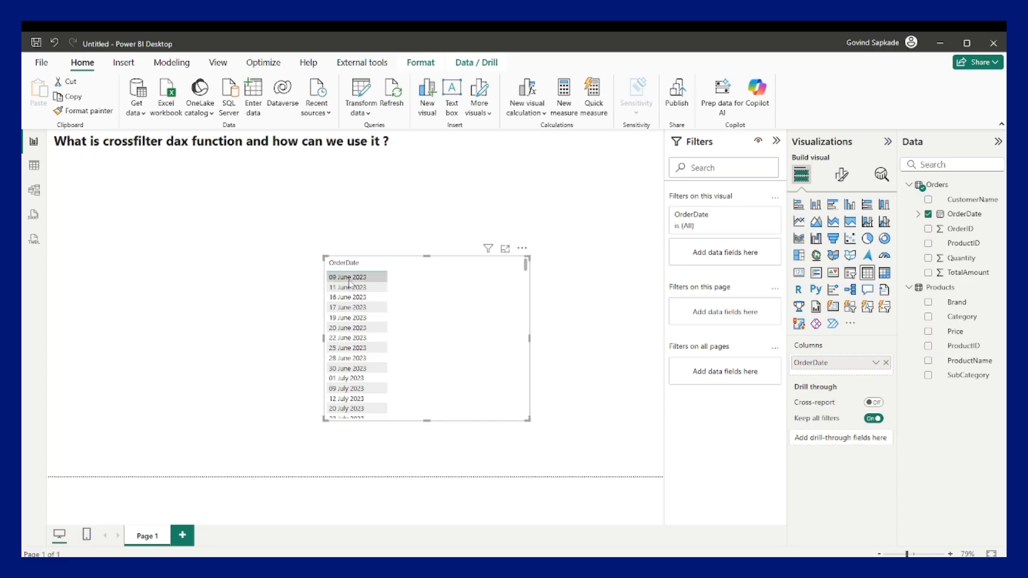
mouse_move(403, 308)
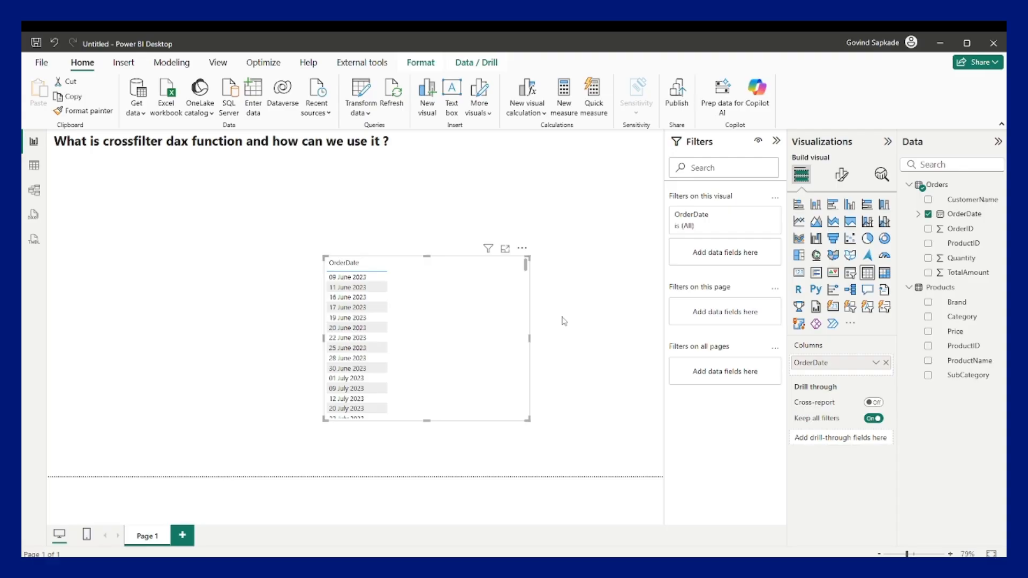
mouse_move(964, 326)
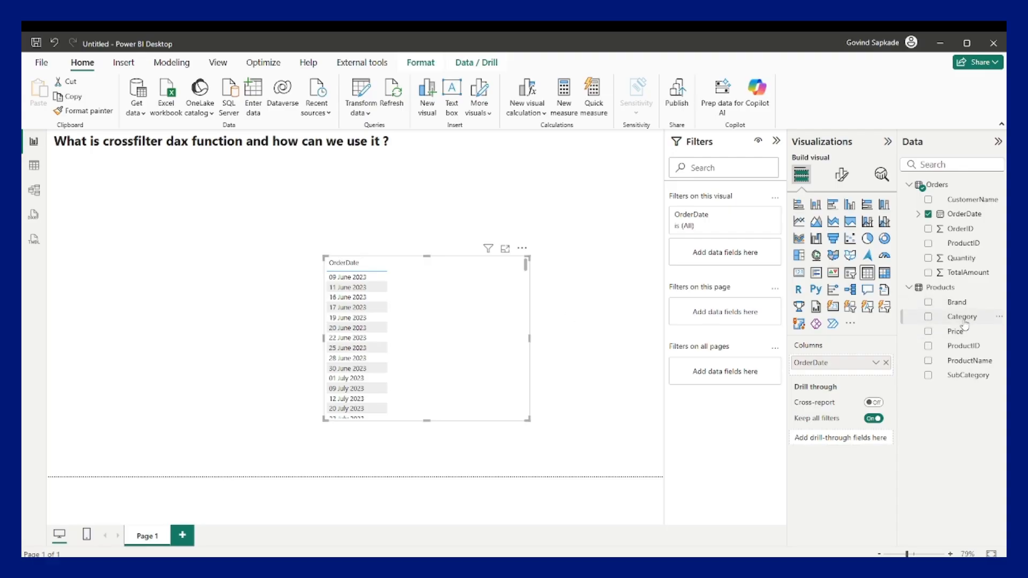
left_click(929, 316)
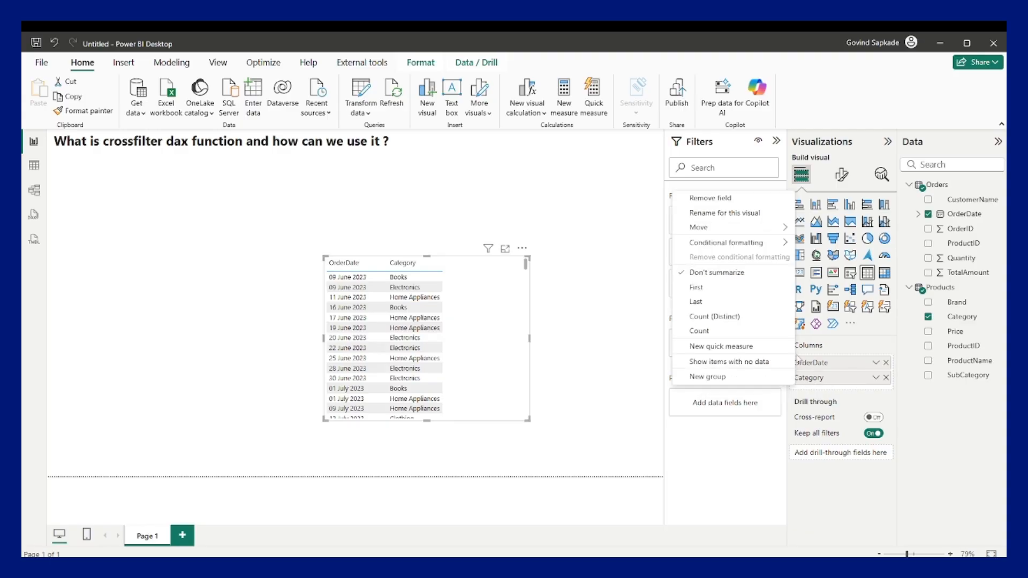
Step: Summarise Category as Count of Category per OrderDate and scroll the table, where every date counts 4
left_click(699, 330)
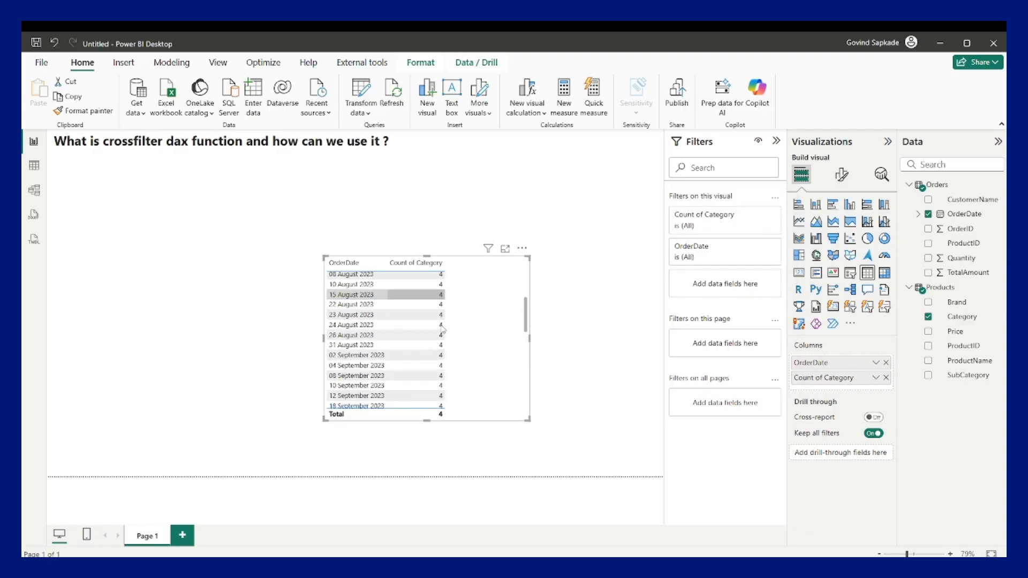
scroll("up", 3)
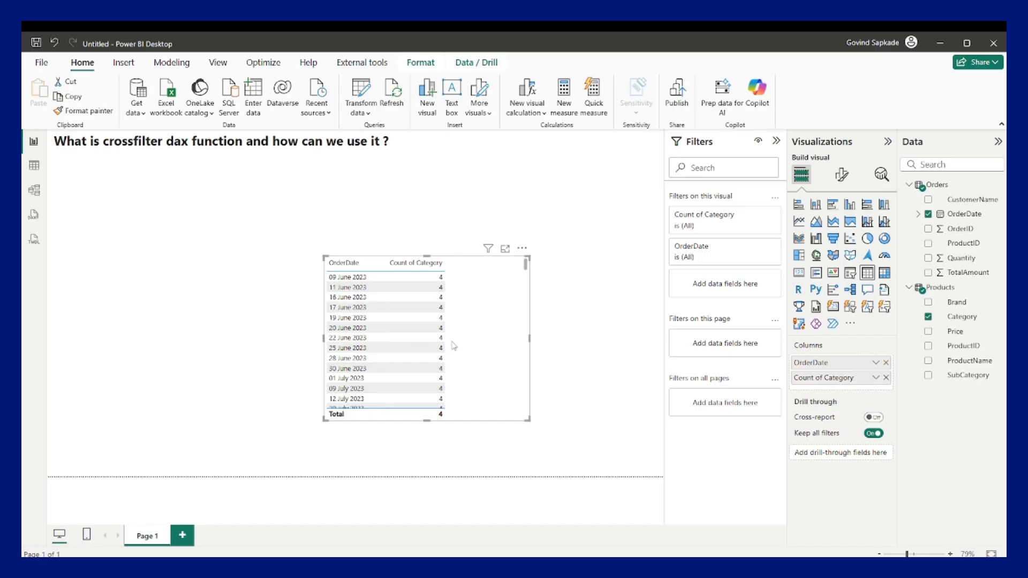
scroll("down", 3)
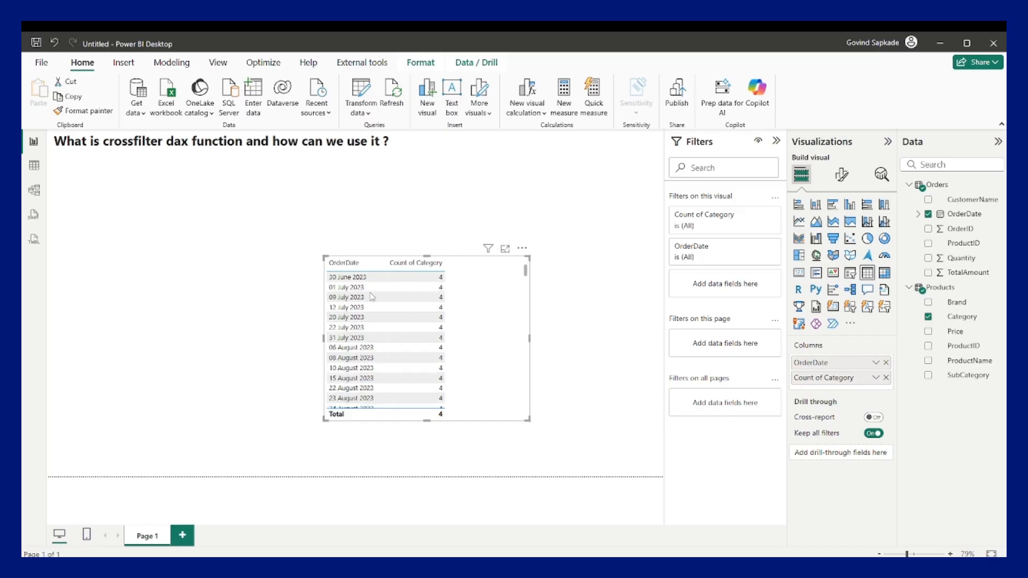
scroll("down", 3)
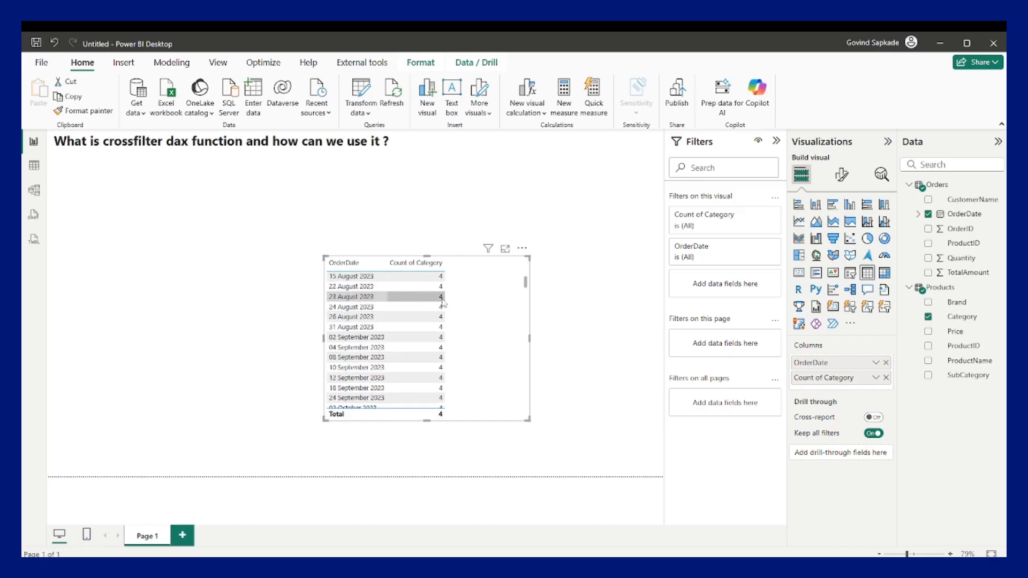
scroll("down", 3)
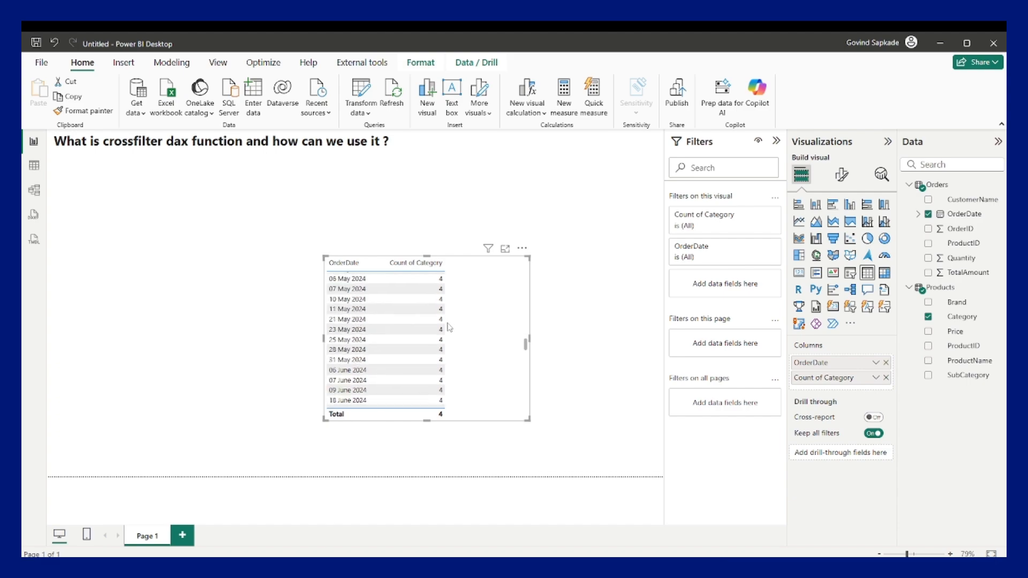
scroll("down", 3)
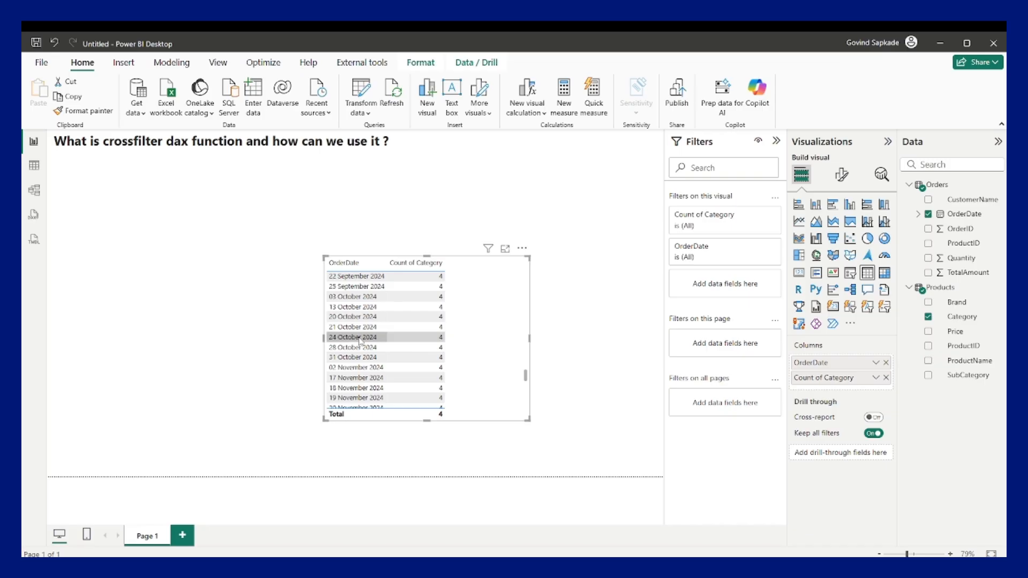
left_click(258, 336)
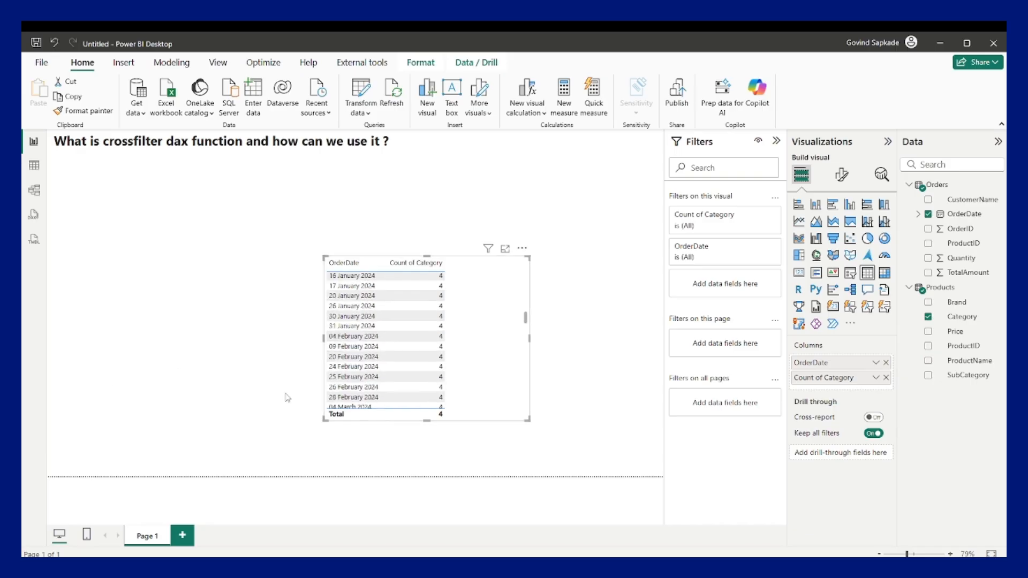
mouse_move(292, 333)
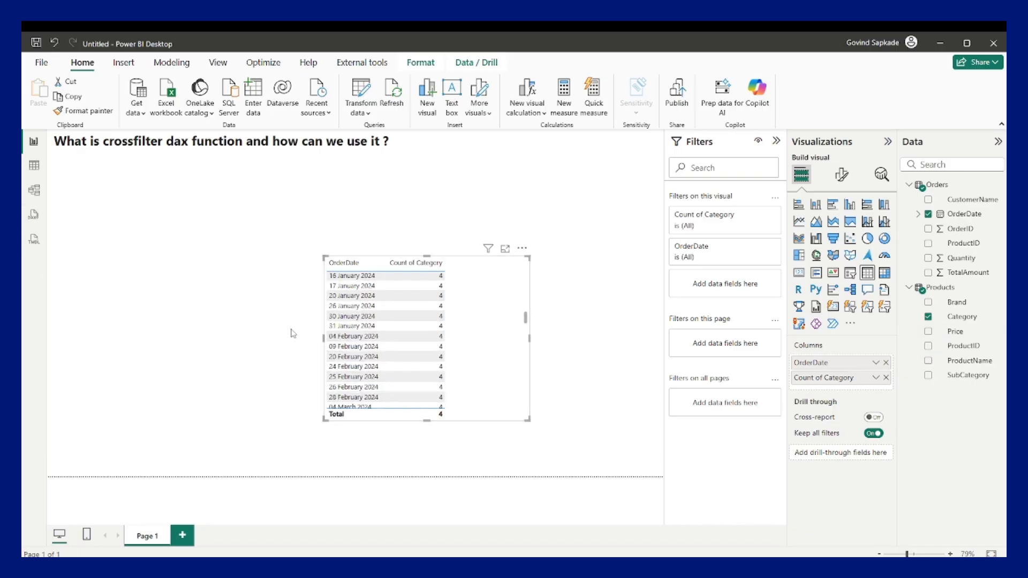
Step: In Model view, select the Orders–Products relationship line and bring up its context menu
left_click(33, 191)
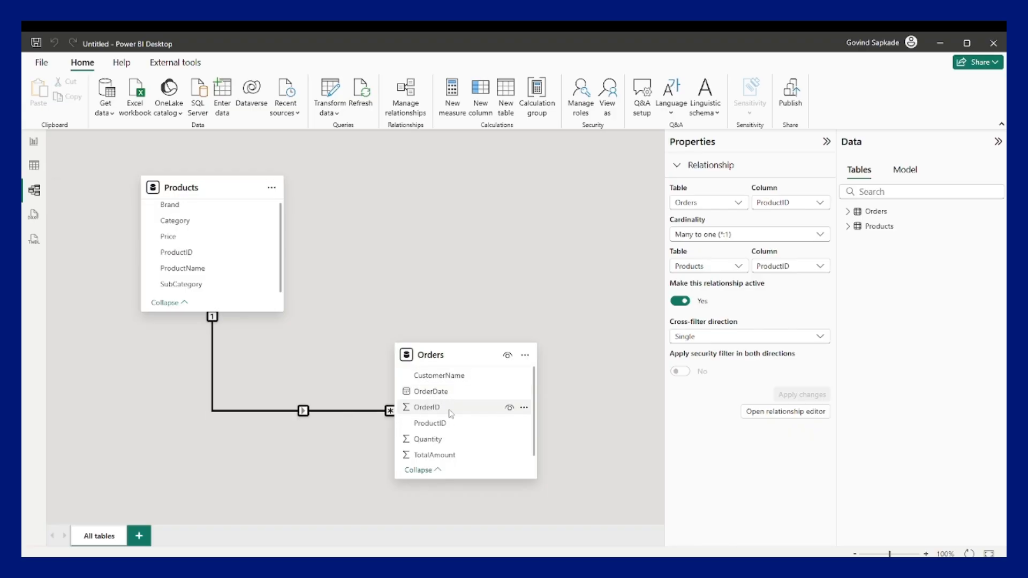
mouse_move(187, 236)
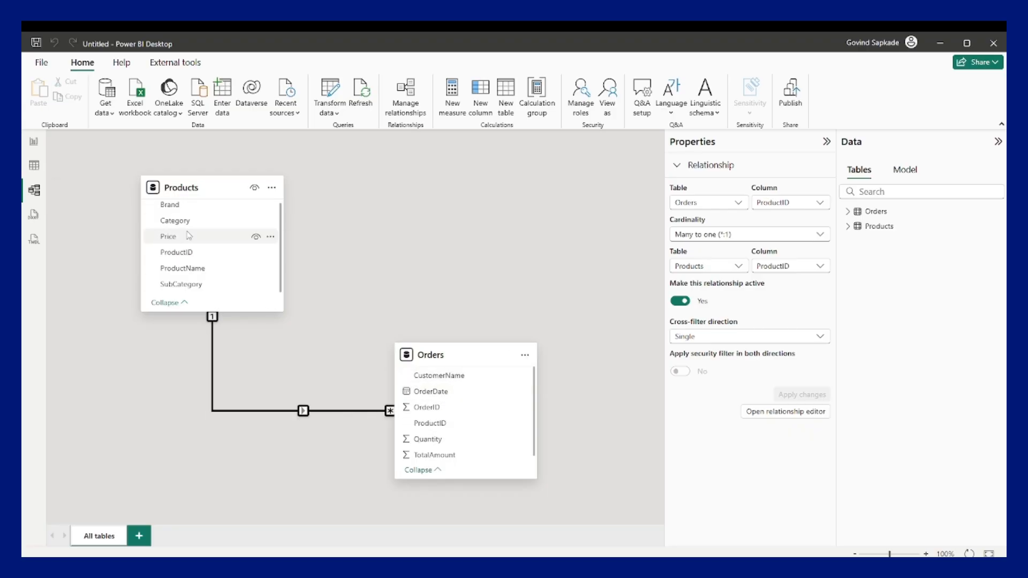
mouse_move(192, 189)
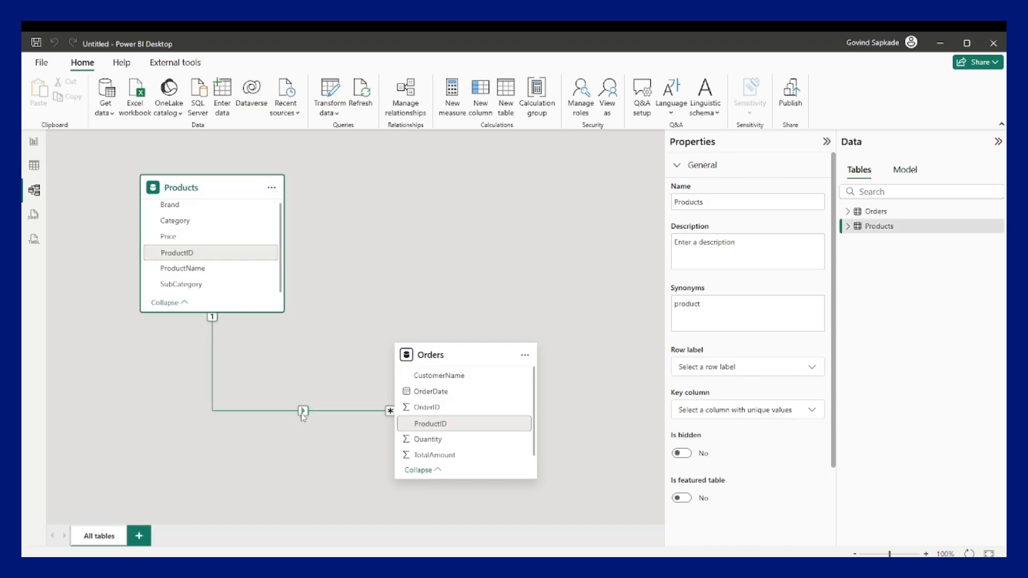
left_click(302, 411)
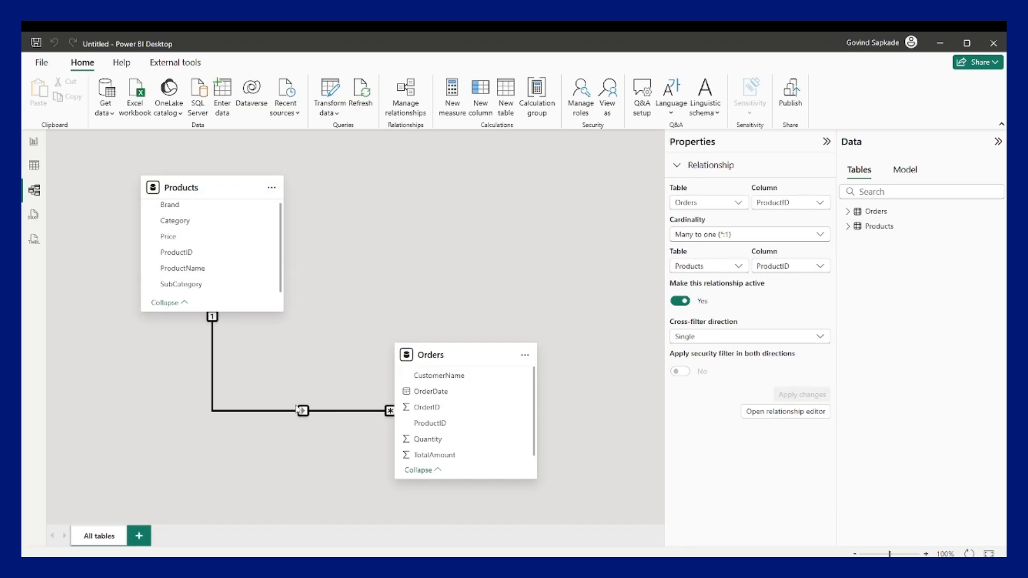
mouse_move(181, 188)
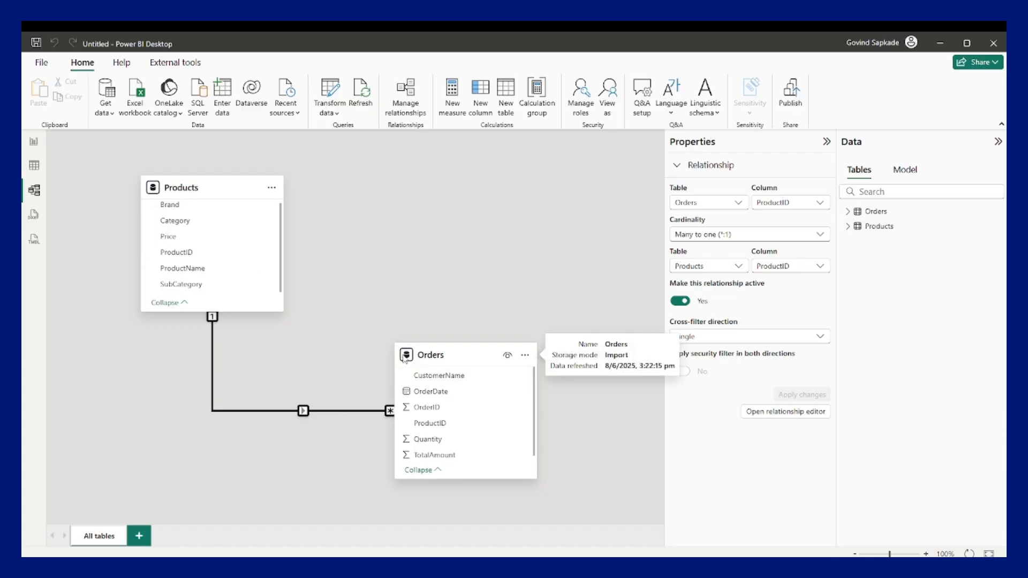
mouse_move(444, 401)
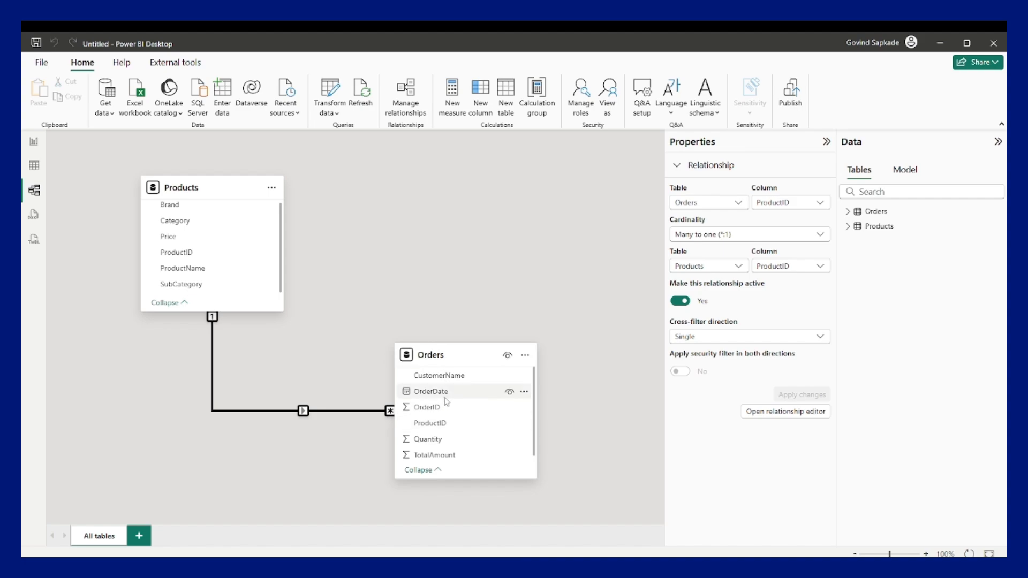
mouse_move(312, 413)
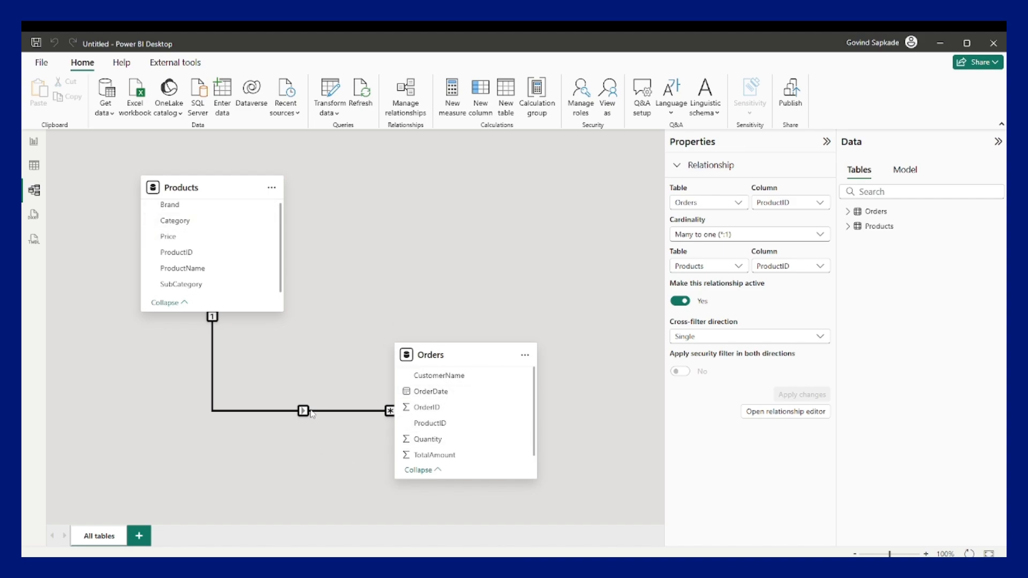
mouse_move(258, 429)
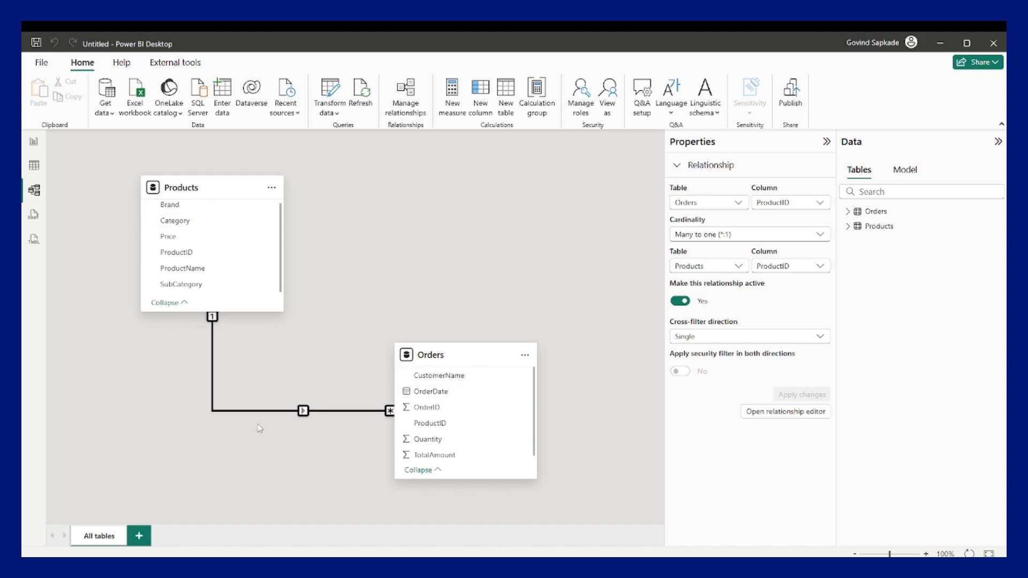
mouse_move(368, 444)
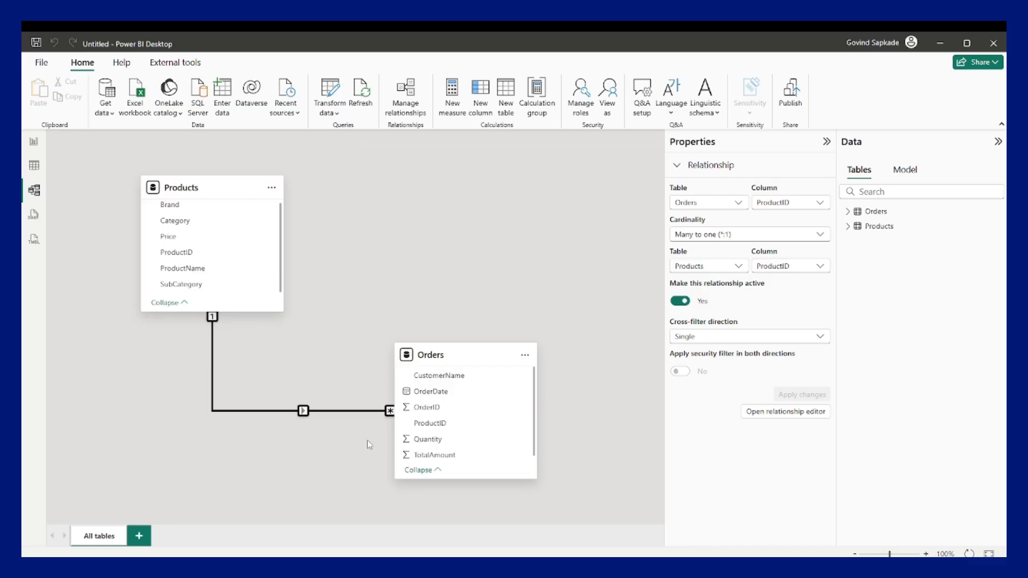
mouse_move(318, 423)
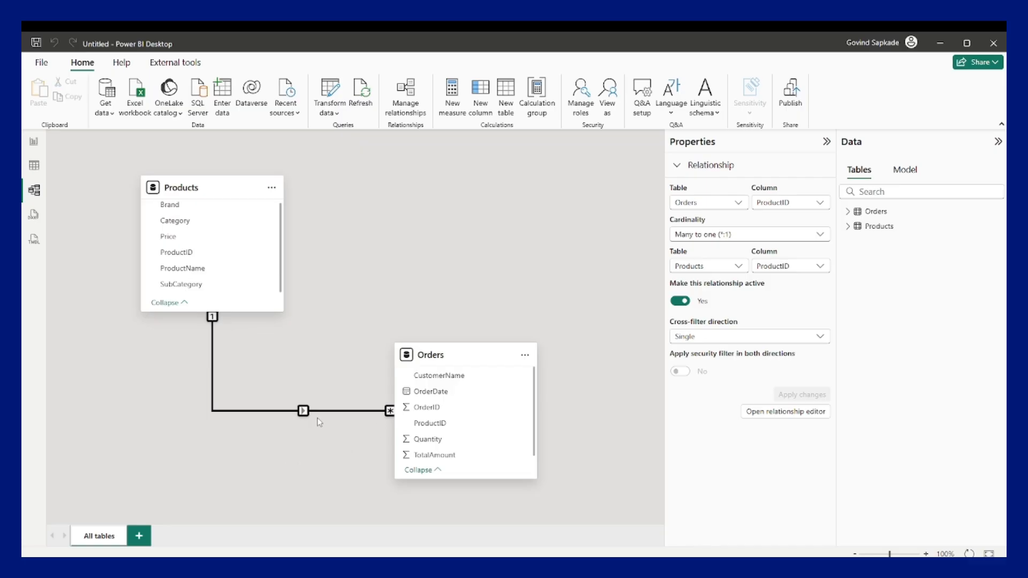
right_click(302, 411)
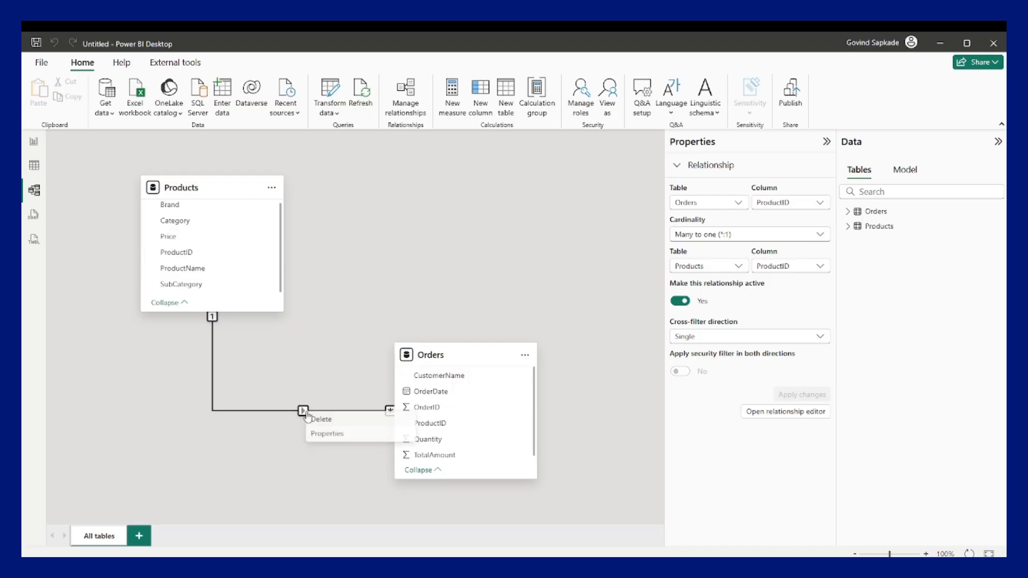
Step: In Edit relationship, set the Orders–Products cross-filter direction to Both
left_click(327, 434)
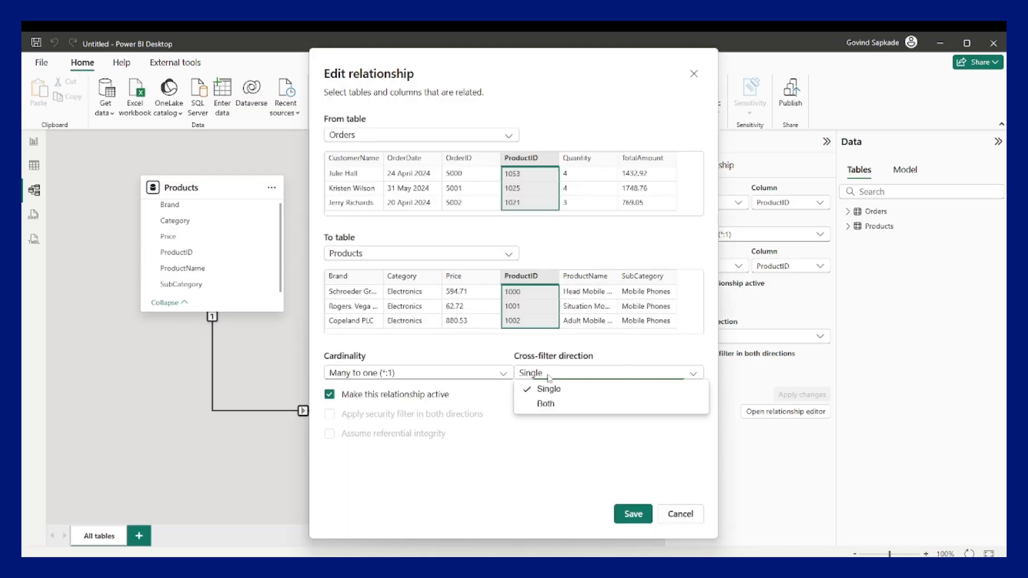
left_click(545, 403)
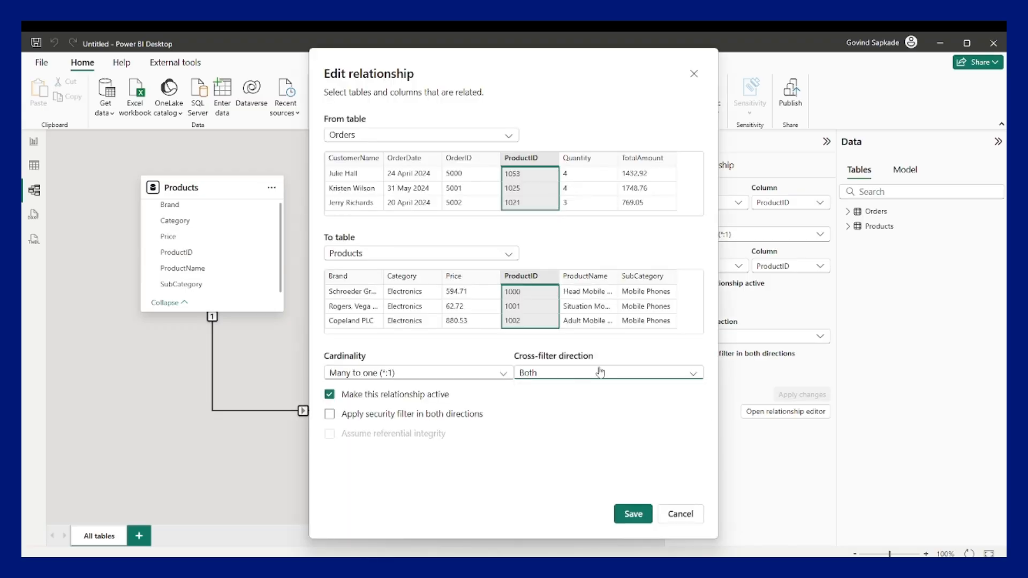
mouse_move(605, 472)
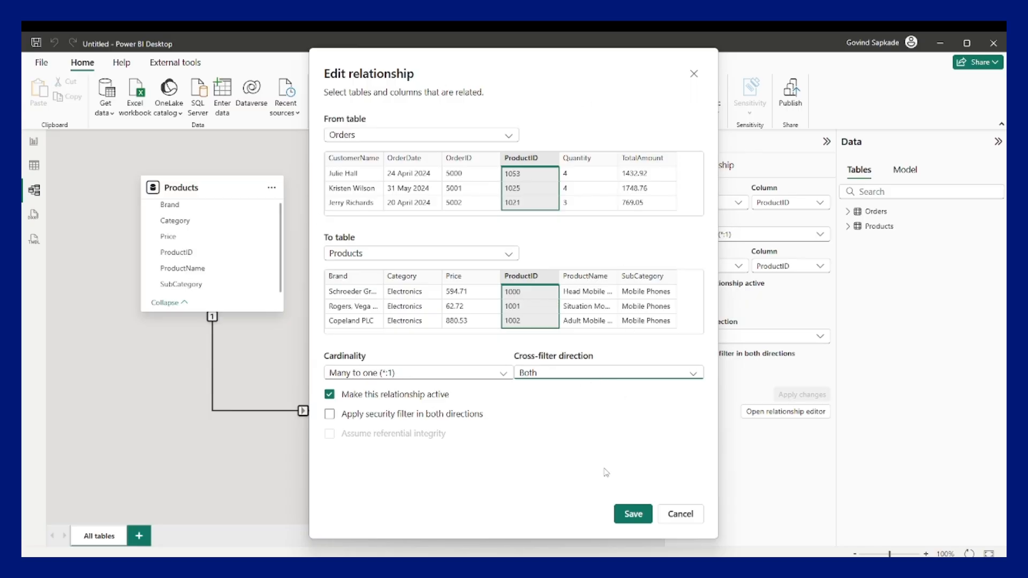
left_click(606, 373)
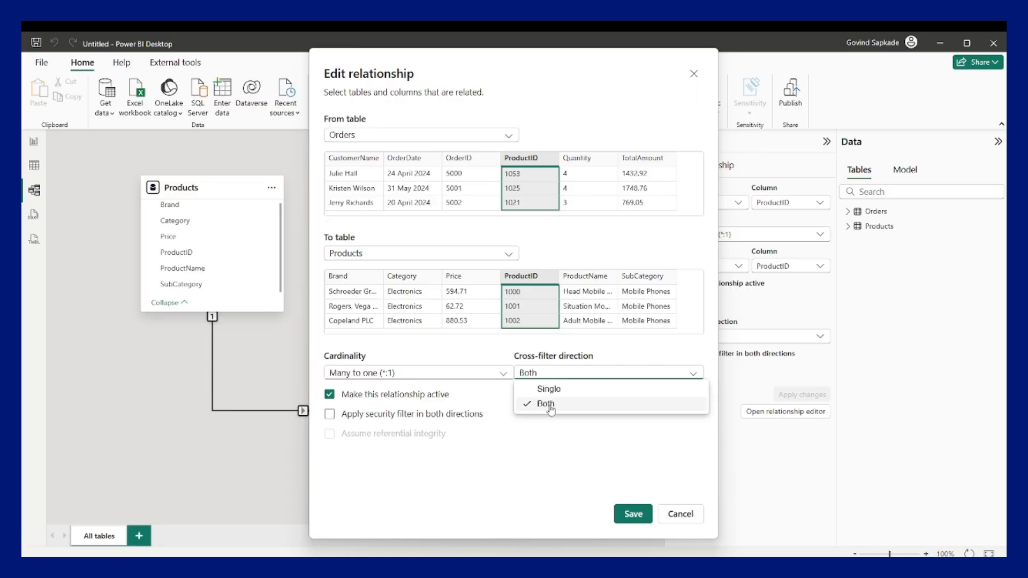
left_click(544, 403)
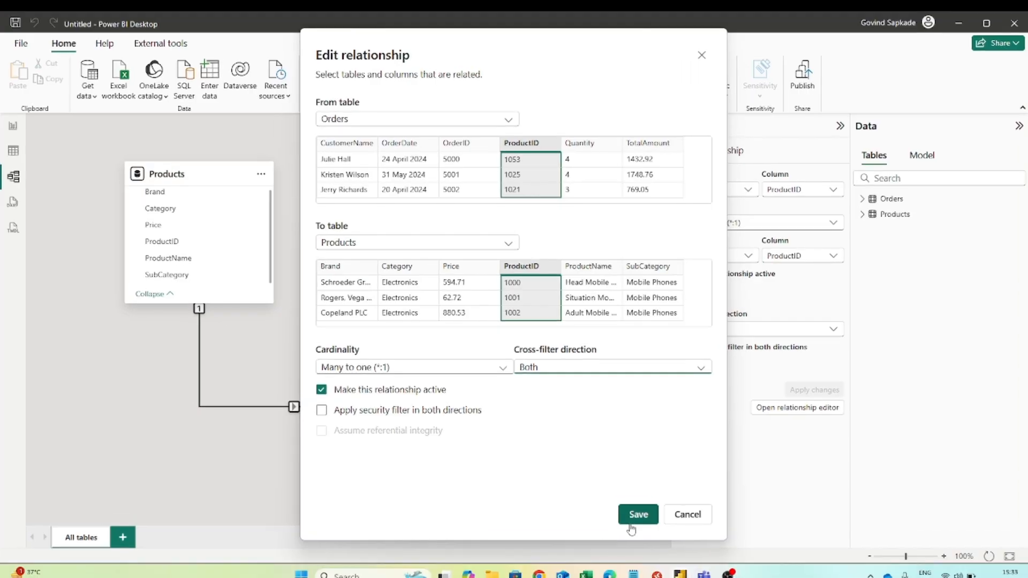
Step: Save the Both-direction relationship and review the report table, where per-date counts now show 1 or 2
left_click(638, 514)
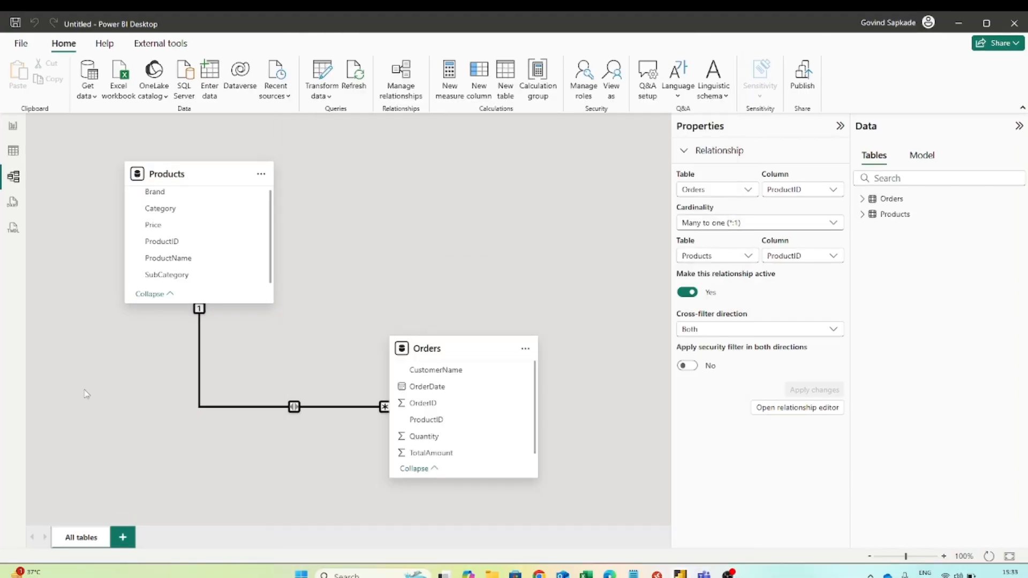
left_click(13, 125)
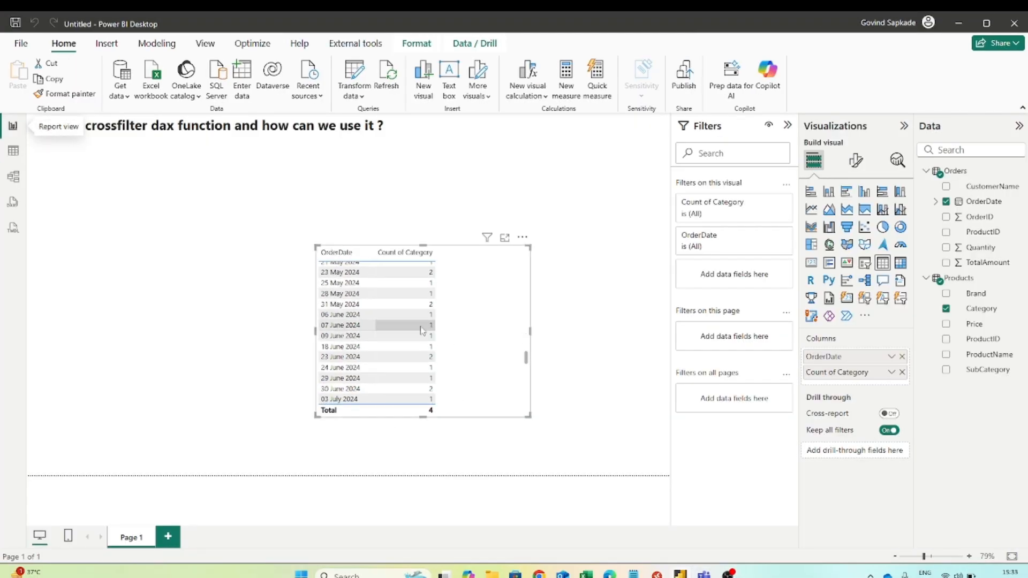
scroll("down", 3)
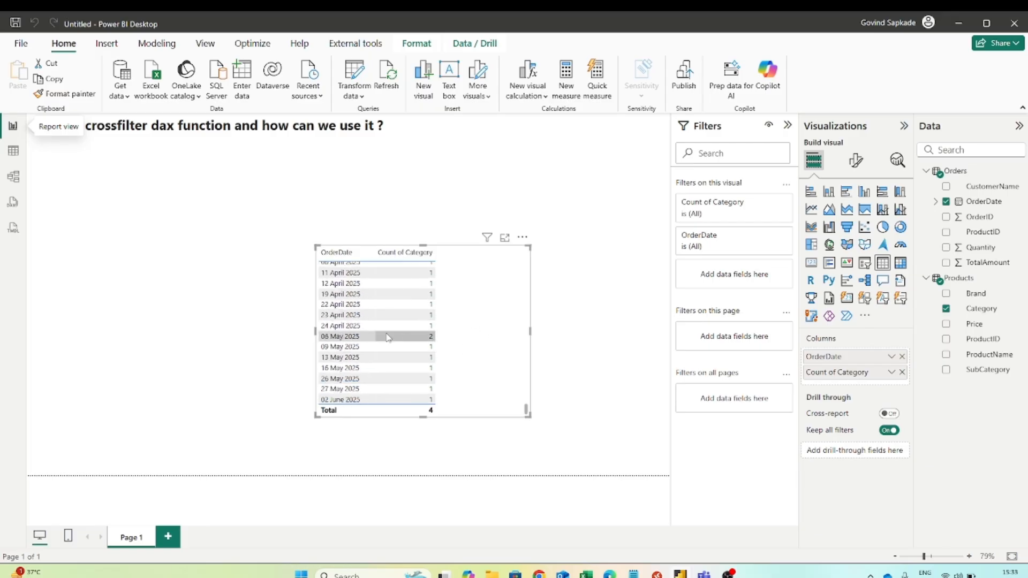
scroll("up", 3)
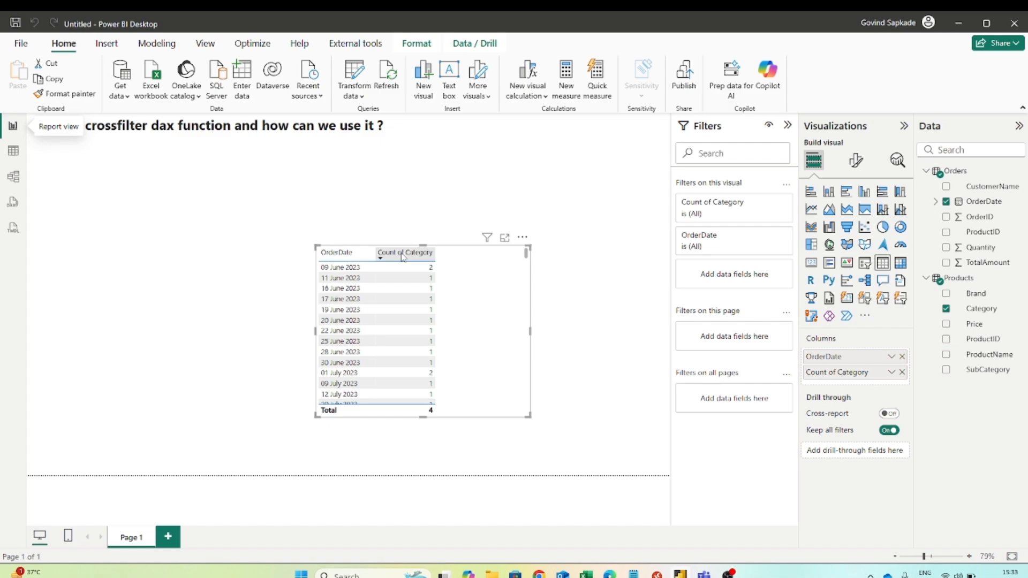
scroll("down", 3)
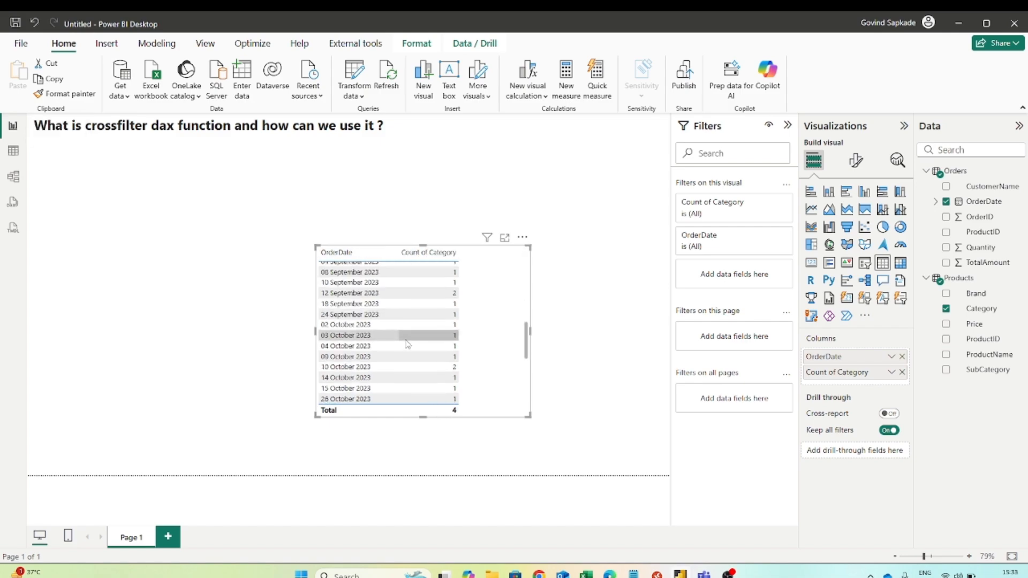
Step: Edit the Orders–Products relationship back to Single cross-filter direction, save it, and return to the report
left_click(12, 175)
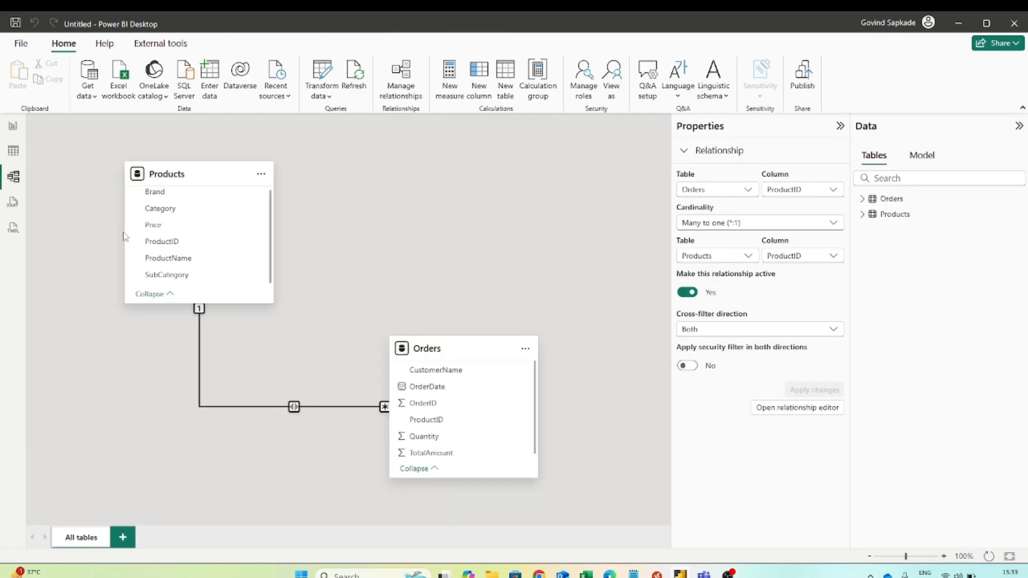
right_click(294, 407)
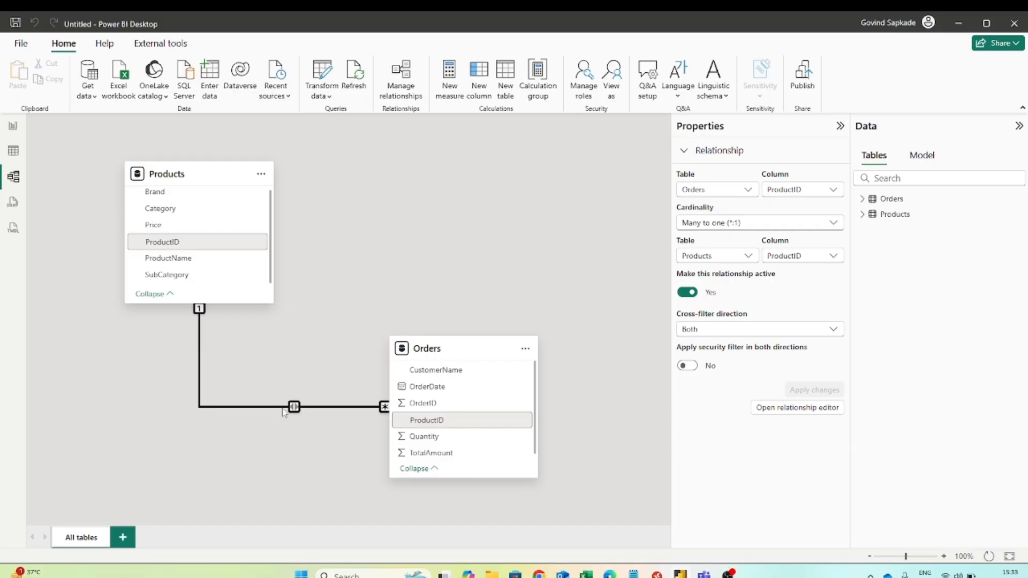
right_click(294, 407)
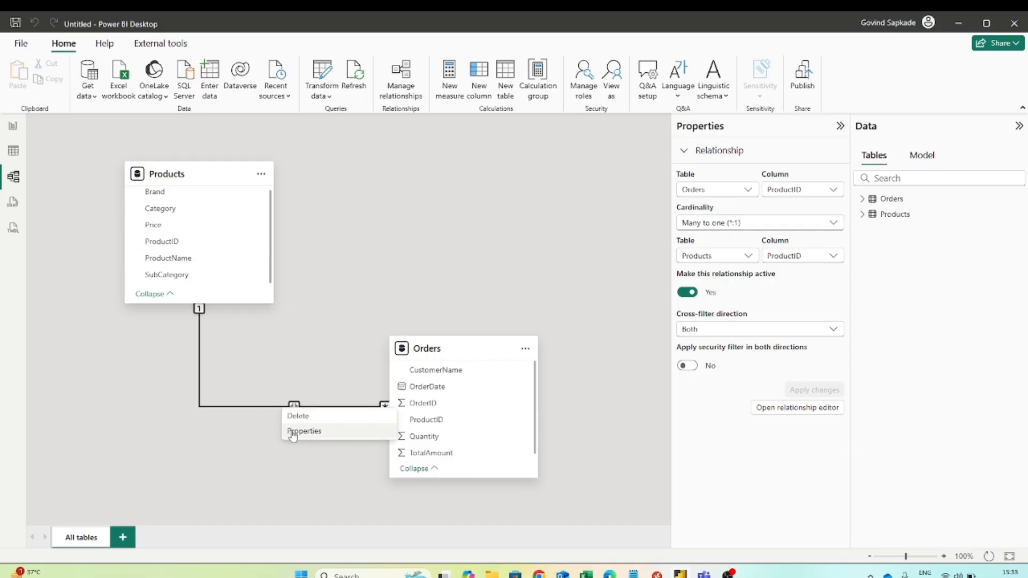
left_click(303, 431)
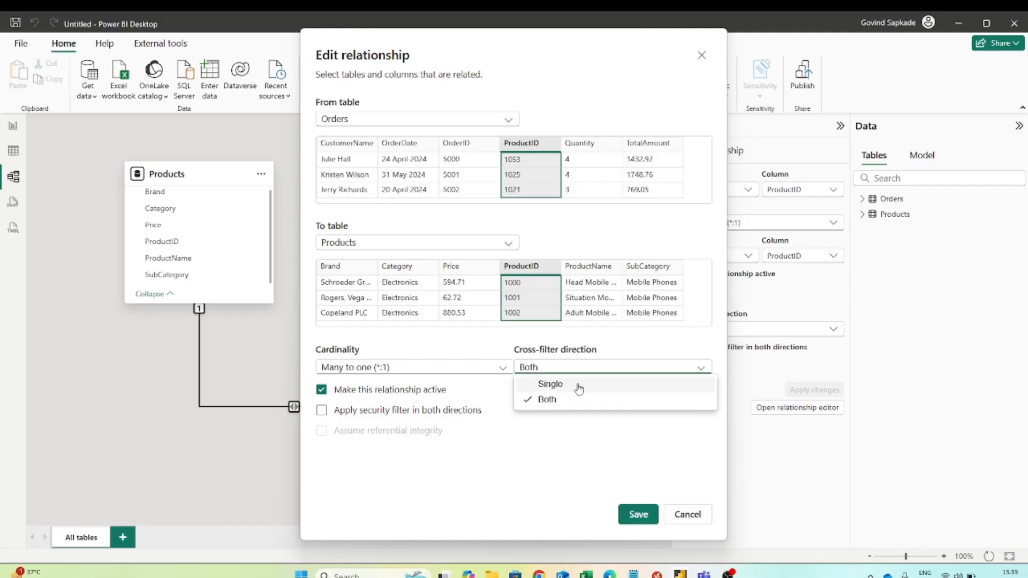
left_click(550, 384)
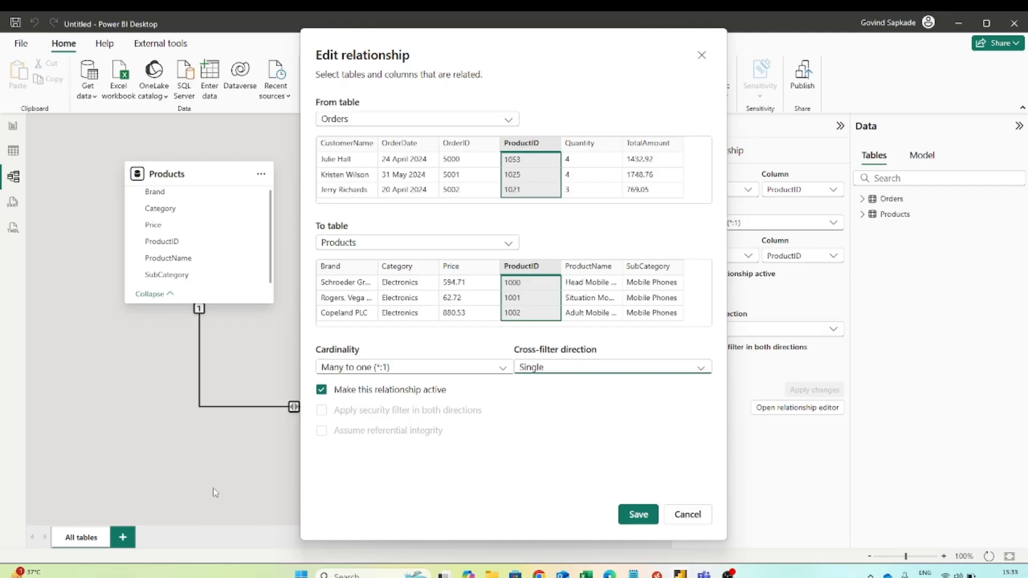
mouse_move(596, 523)
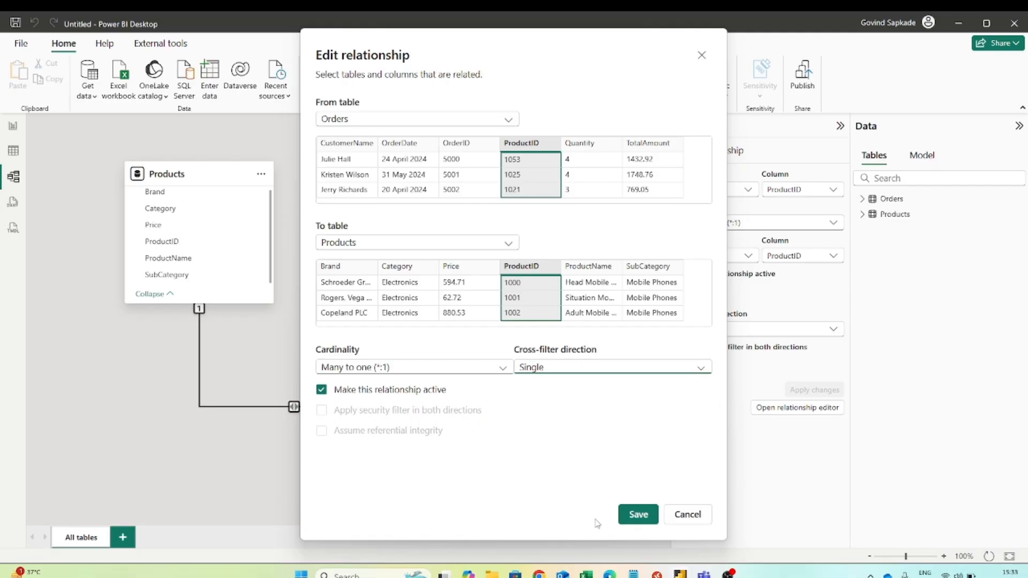
left_click(637, 514)
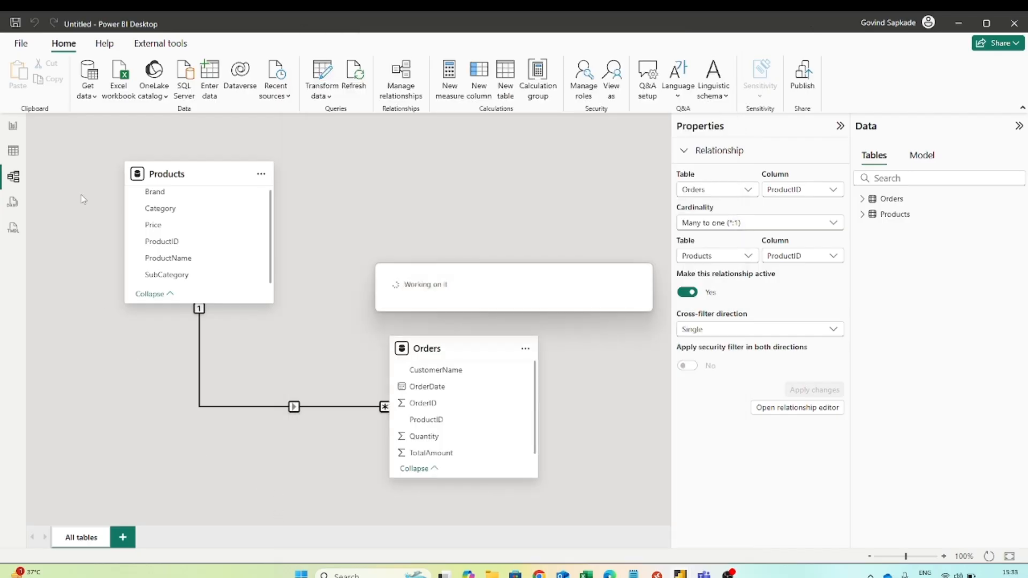
left_click(13, 126)
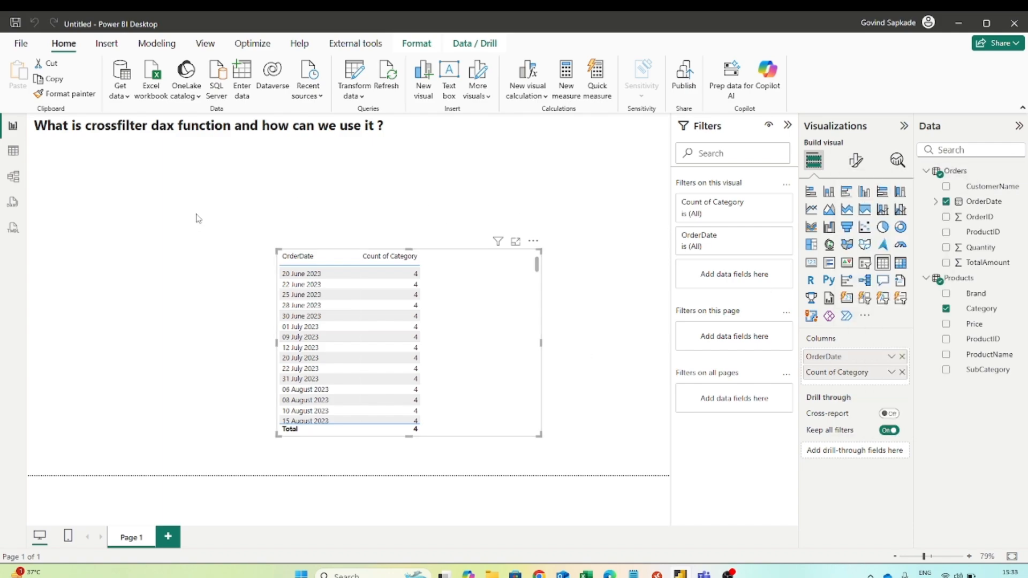
Step: Start a new measure: Count of category = CALCULATE( DISTINCTCOUNT( Products[Category] )
left_click(566, 78)
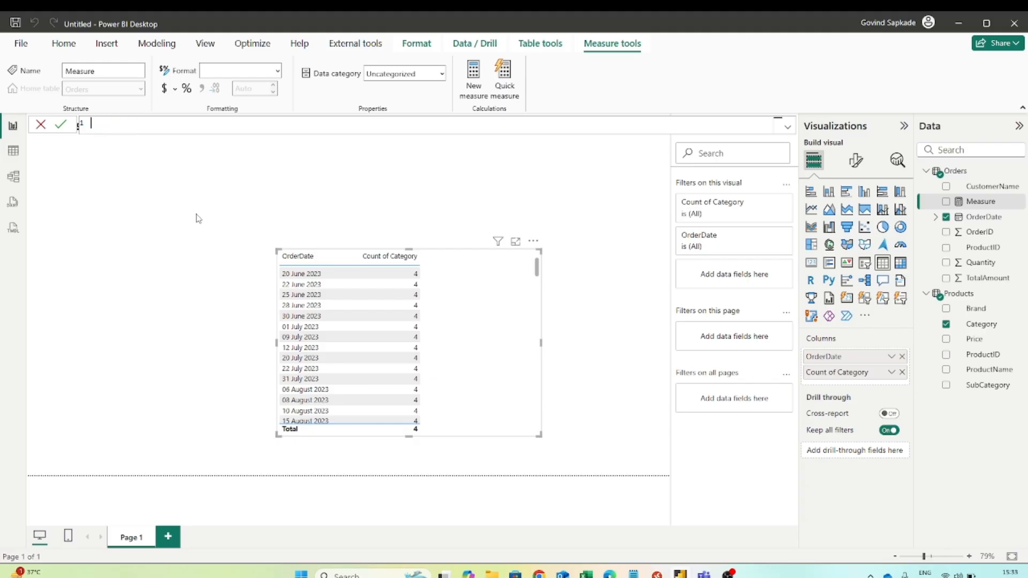
type("Count of category =")
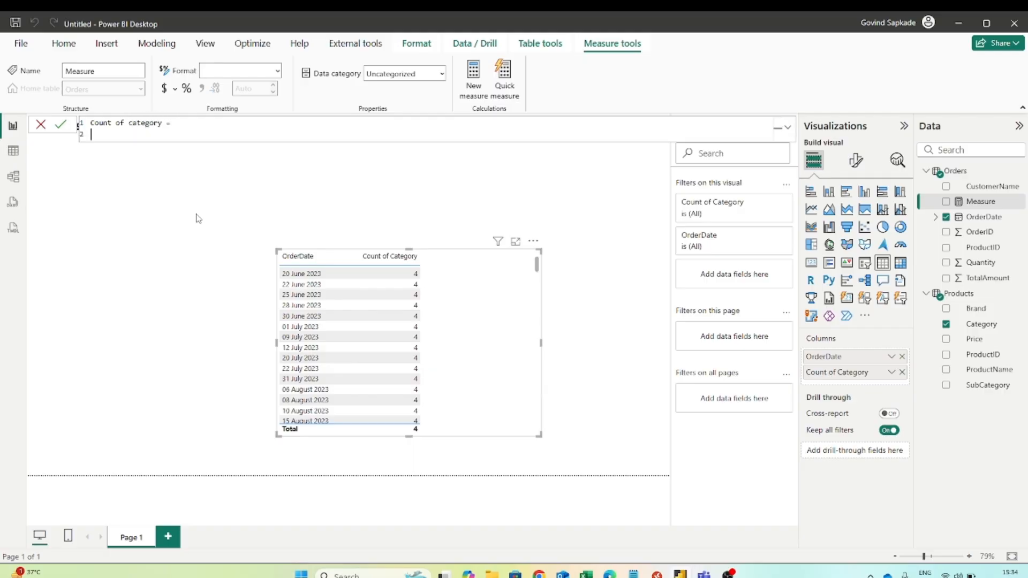
type("CALCULATE(")
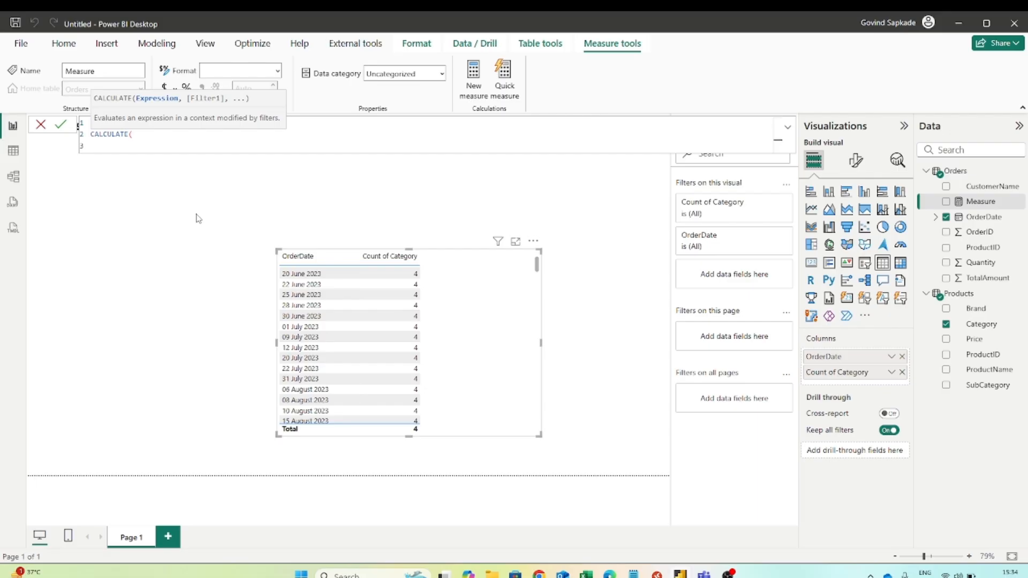
type("su")
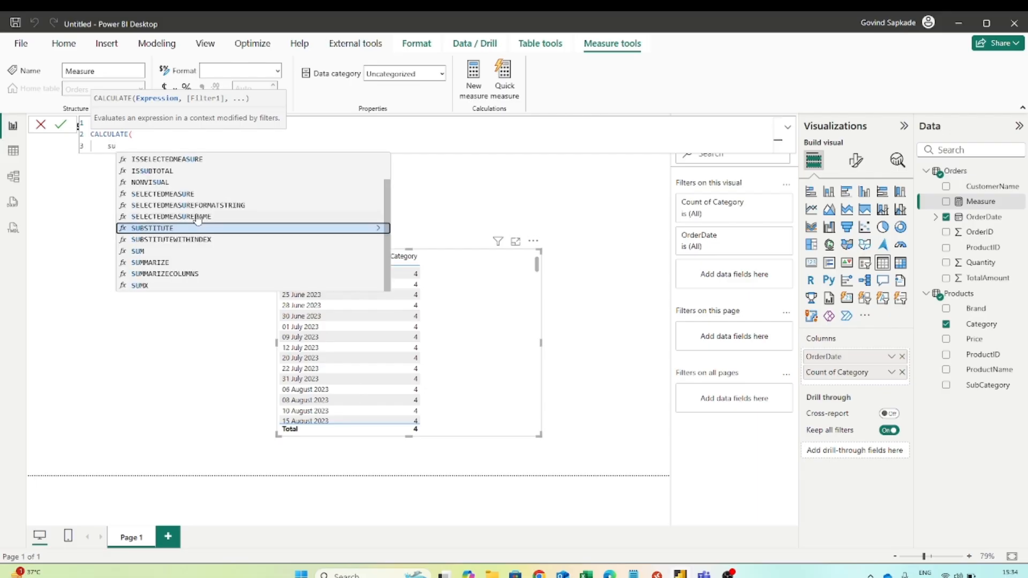
type("dis")
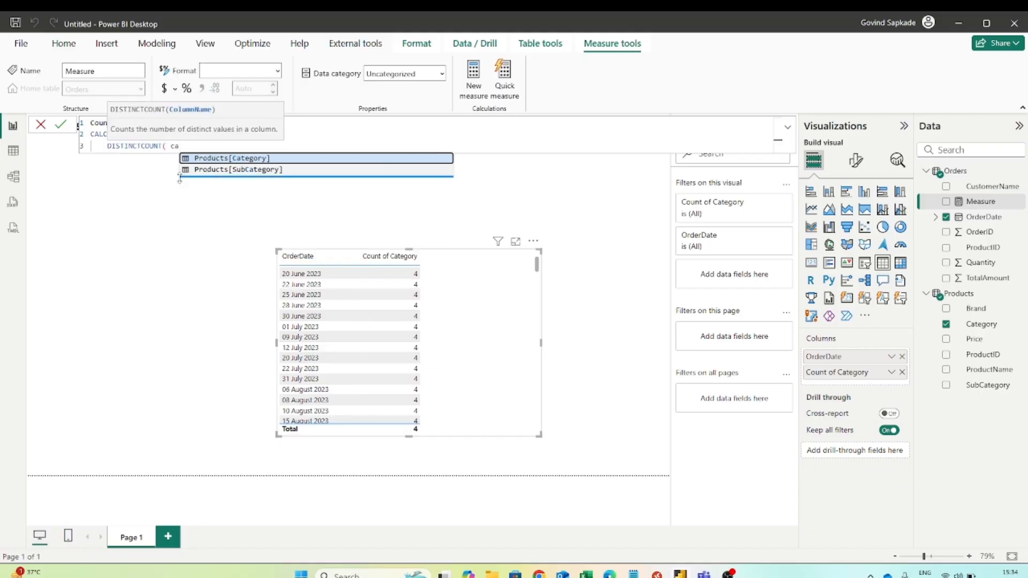
left_click(231, 158)
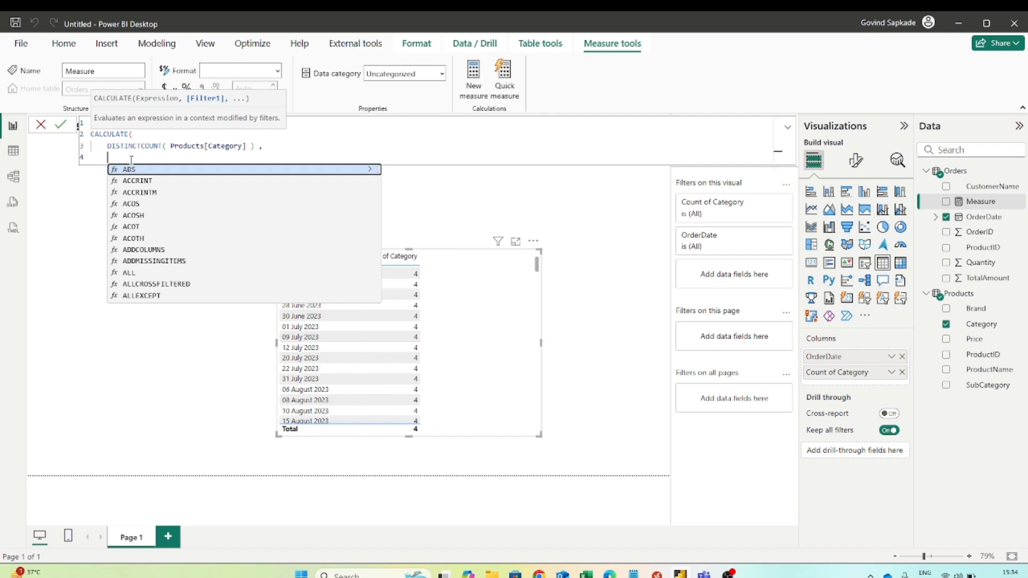
Step: Add the filter argument CROSSFILTER(Orders[ProductID], Products[ProductID], Both) and close the parentheses
type("cros")
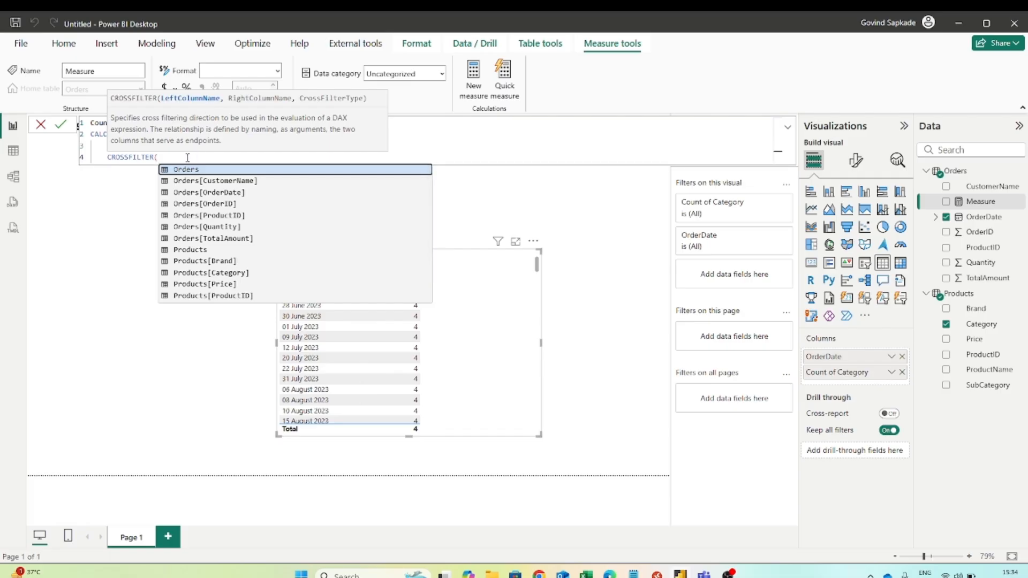
type("pro")
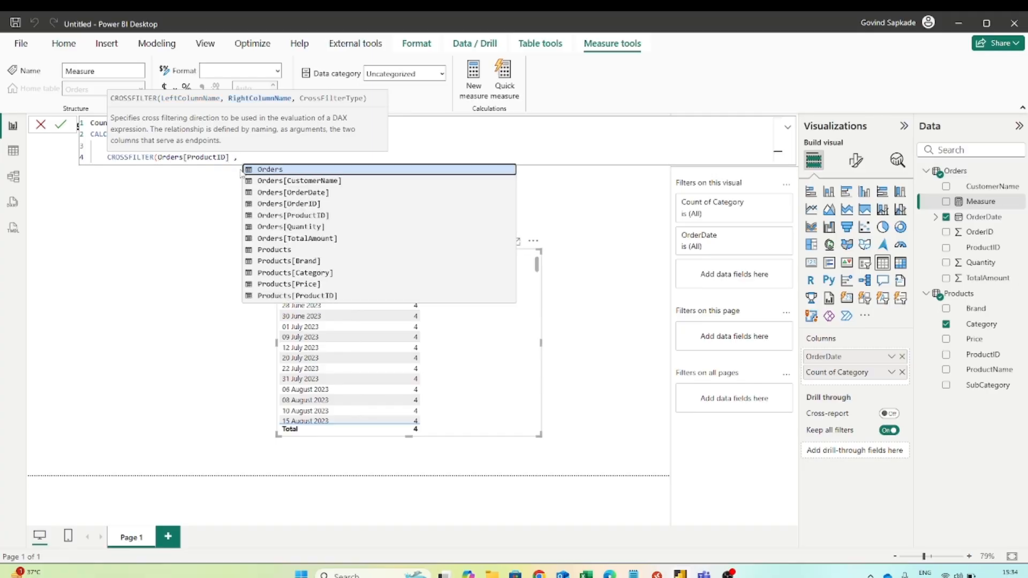
type("pro")
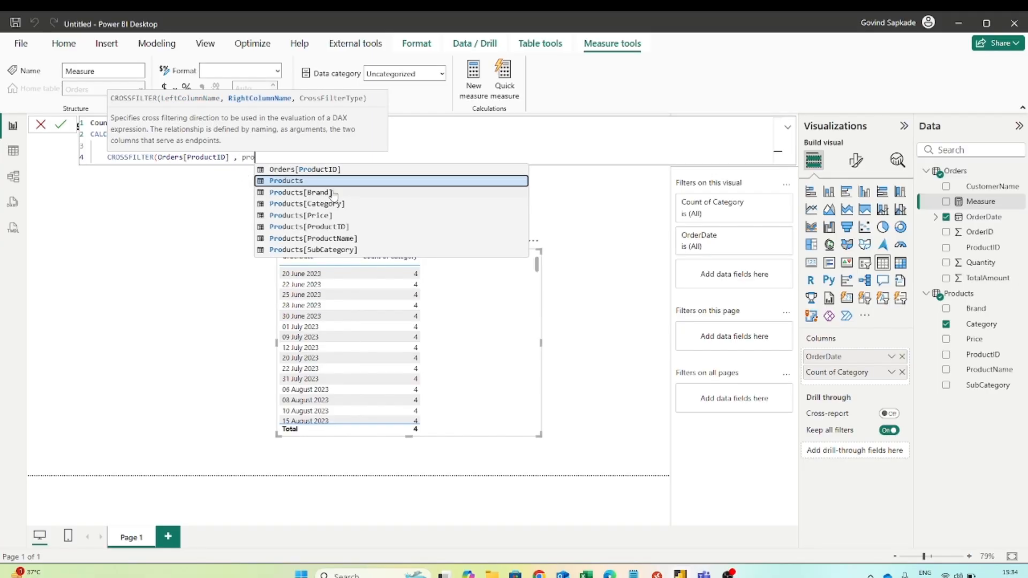
mouse_move(329, 228)
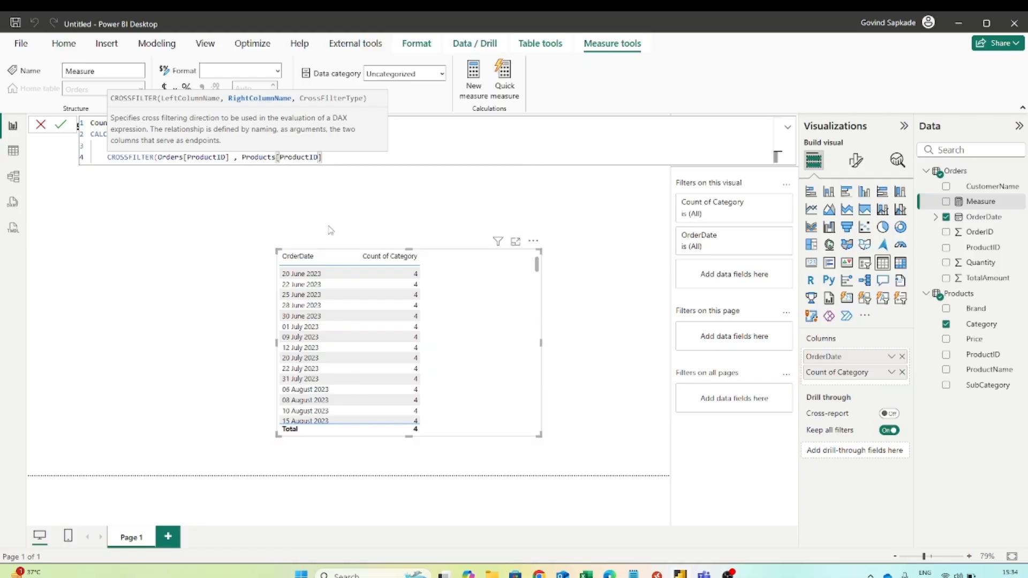
type(",")
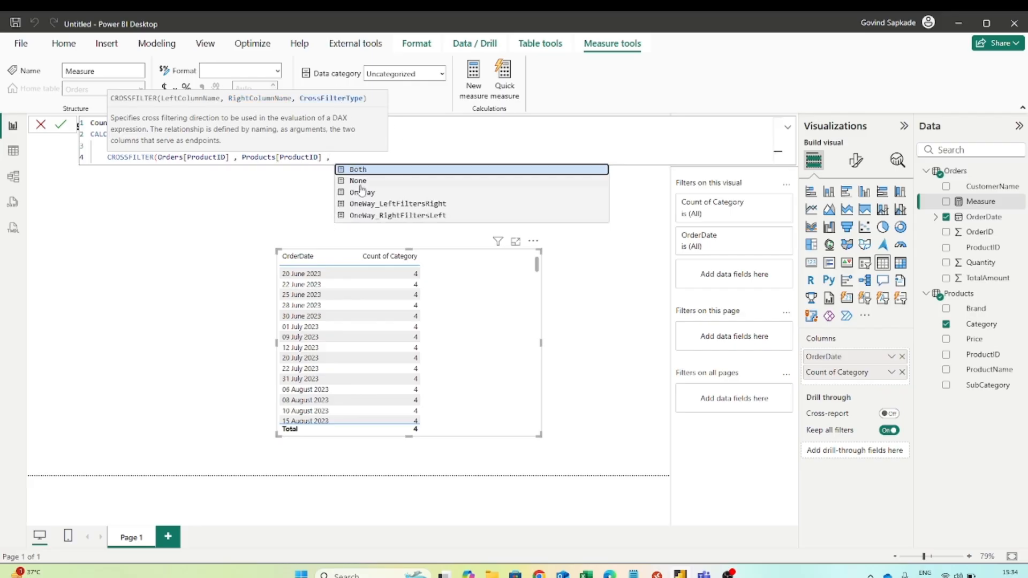
mouse_move(364, 192)
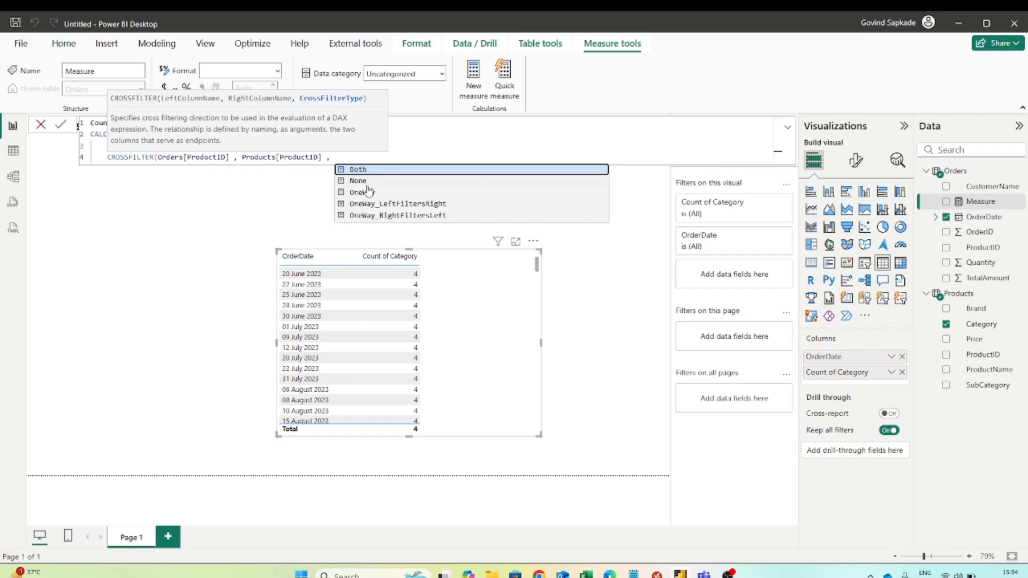
mouse_move(399, 186)
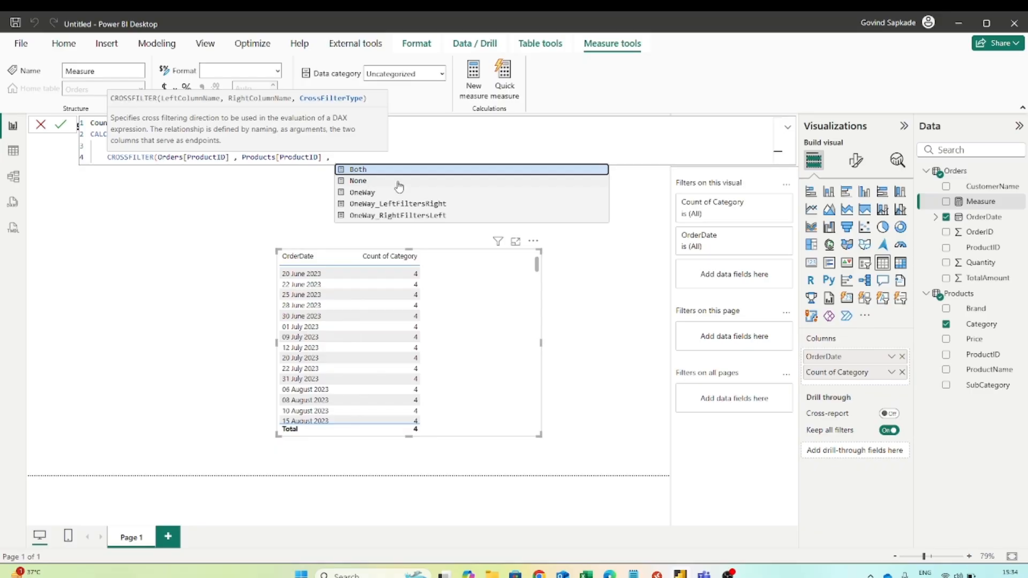
mouse_move(362, 172)
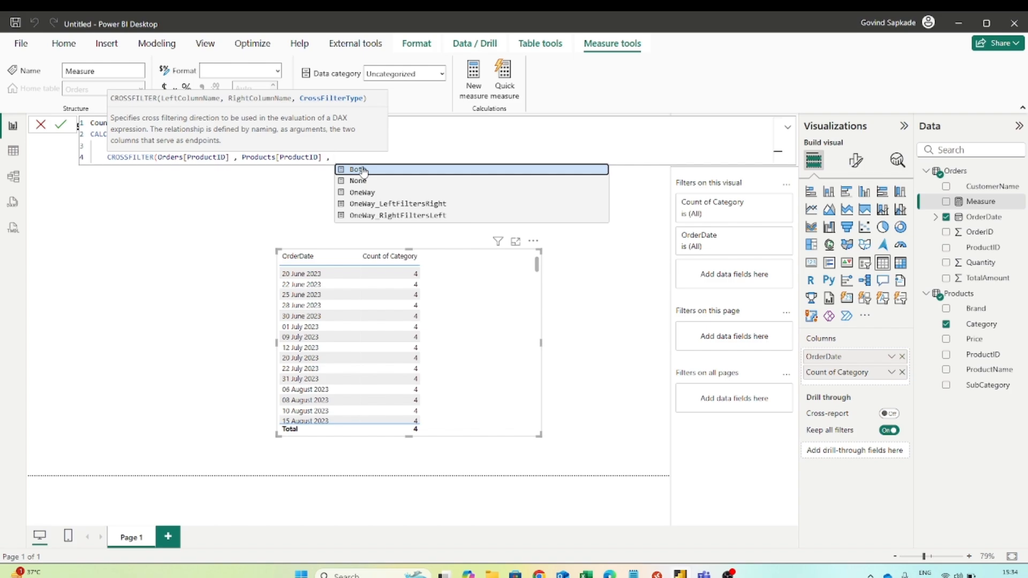
mouse_move(360, 181)
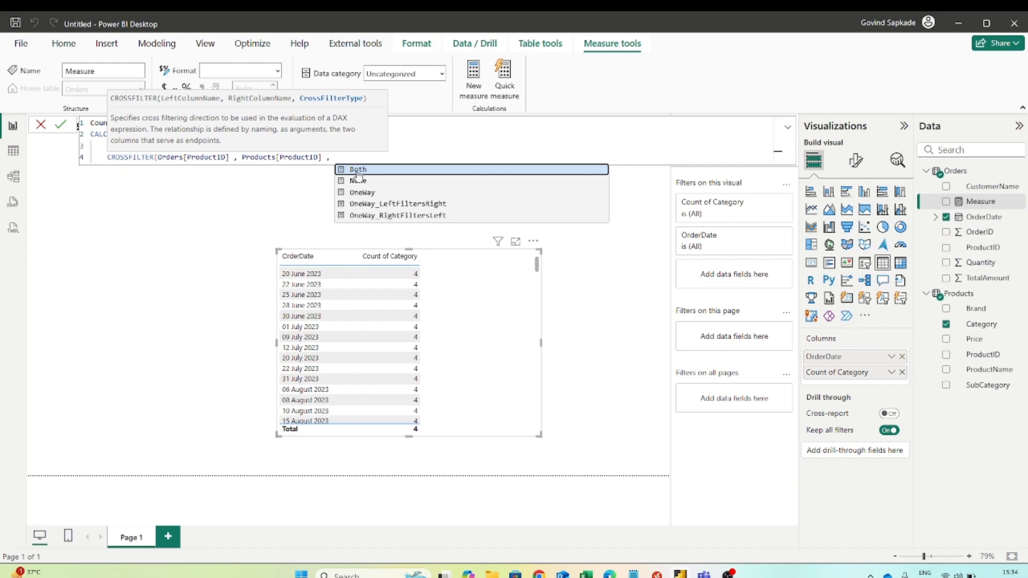
left_click(358, 169)
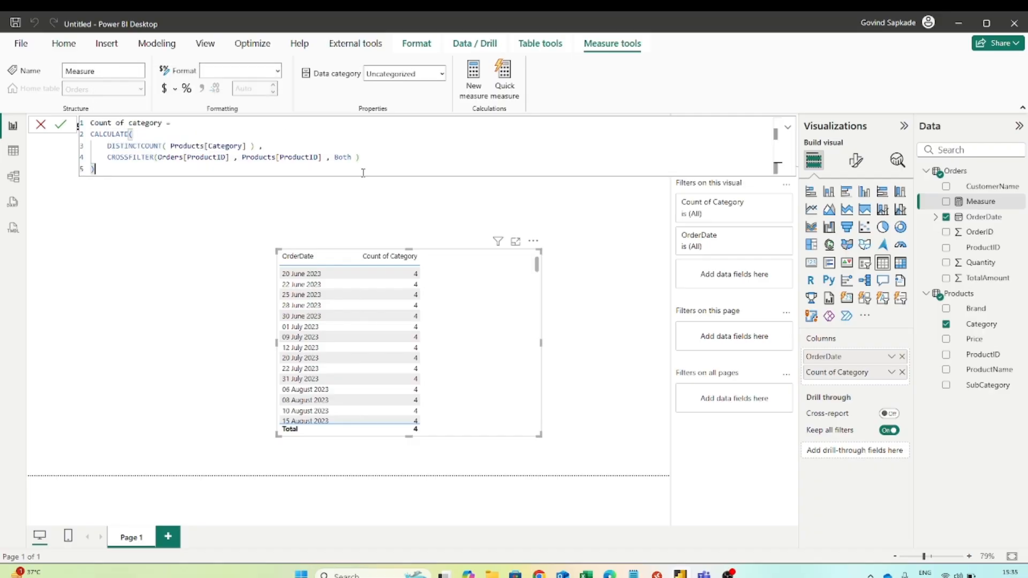
Step: Commit the Count of category measure and review the table's per-date values of 1–3
left_click(61, 125)
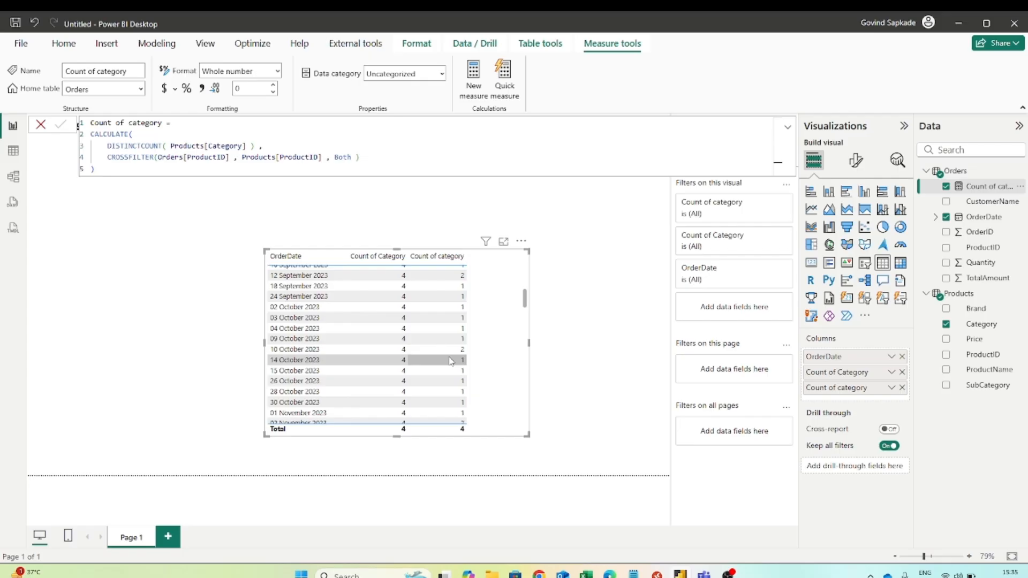
scroll("down", 3)
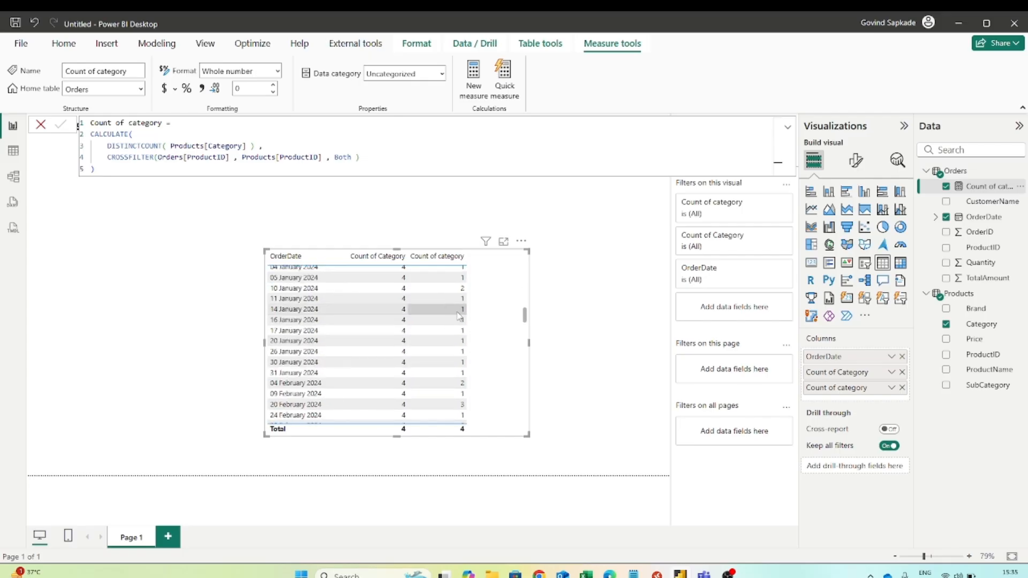
scroll("down", 3)
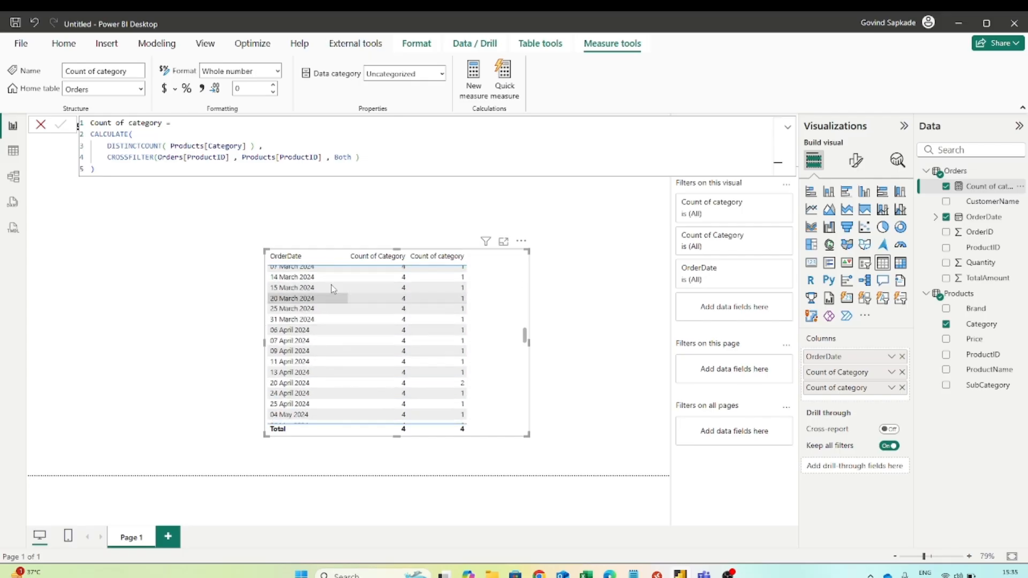
scroll("down", 3)
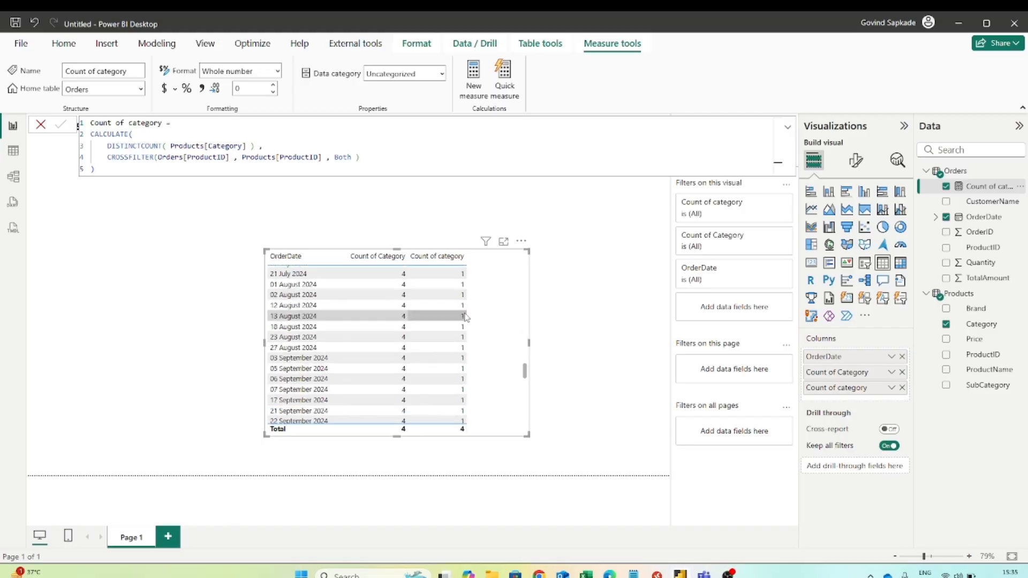
scroll("down", 3)
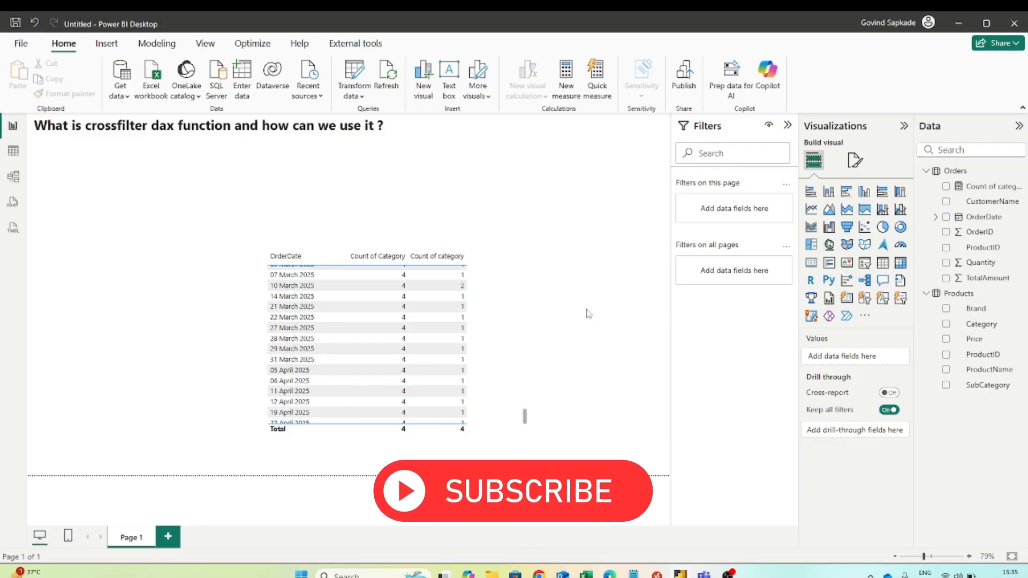
left_click(513, 491)
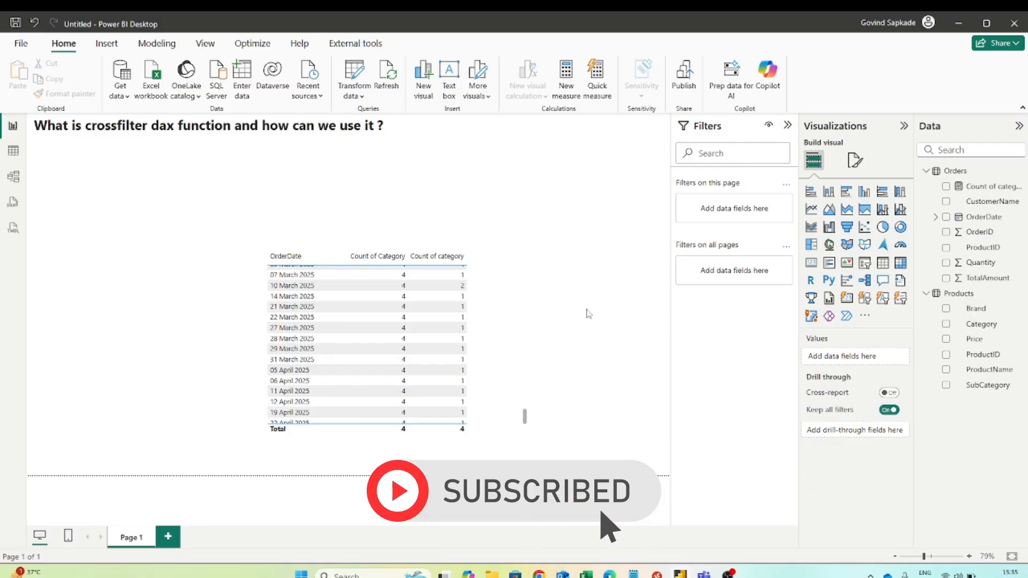